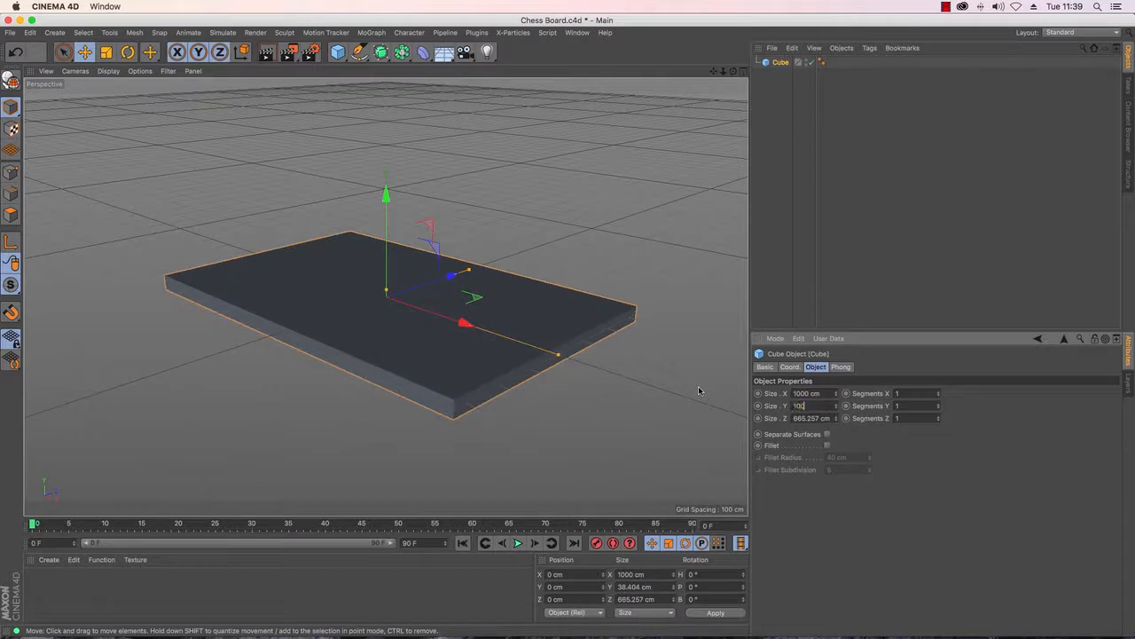
Step: Enter 1000 cm in the cube's size fields to make a 1000 × 100 × 1000 cm slab
type("1000 cm")
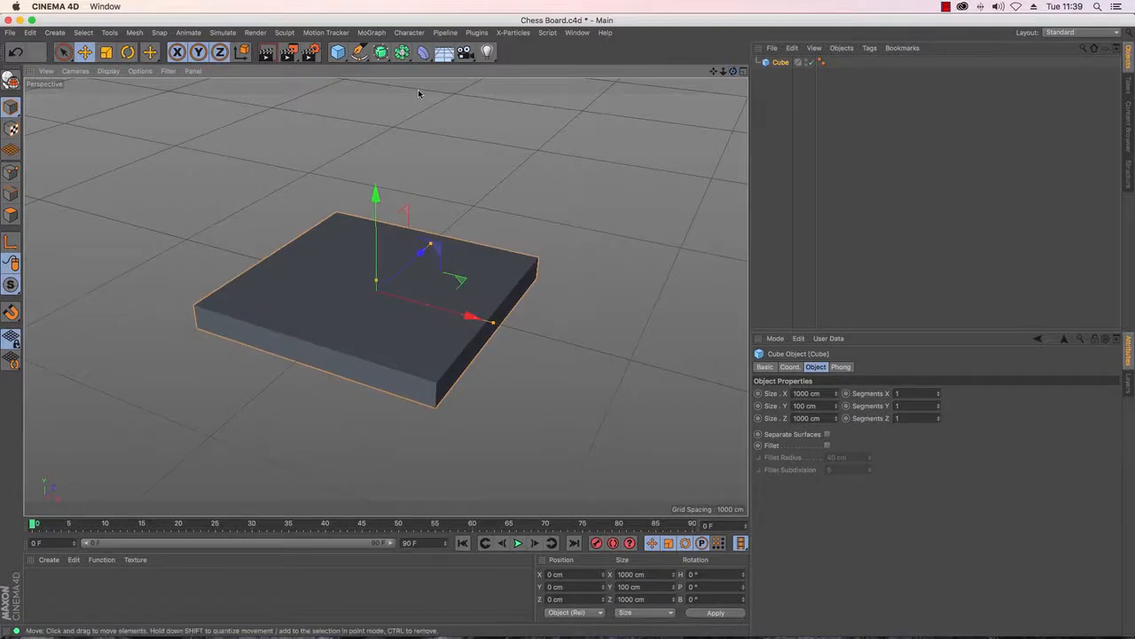
mouse_move(374, 55)
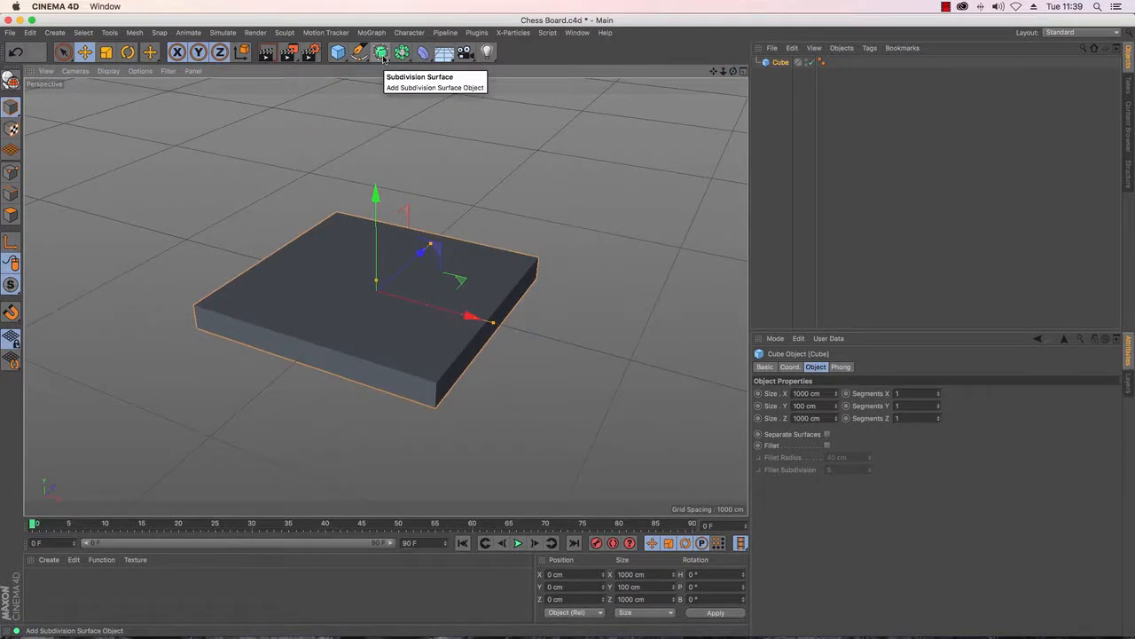
Step: Add a Sweep object from the generator dropdown
left_click(376, 53)
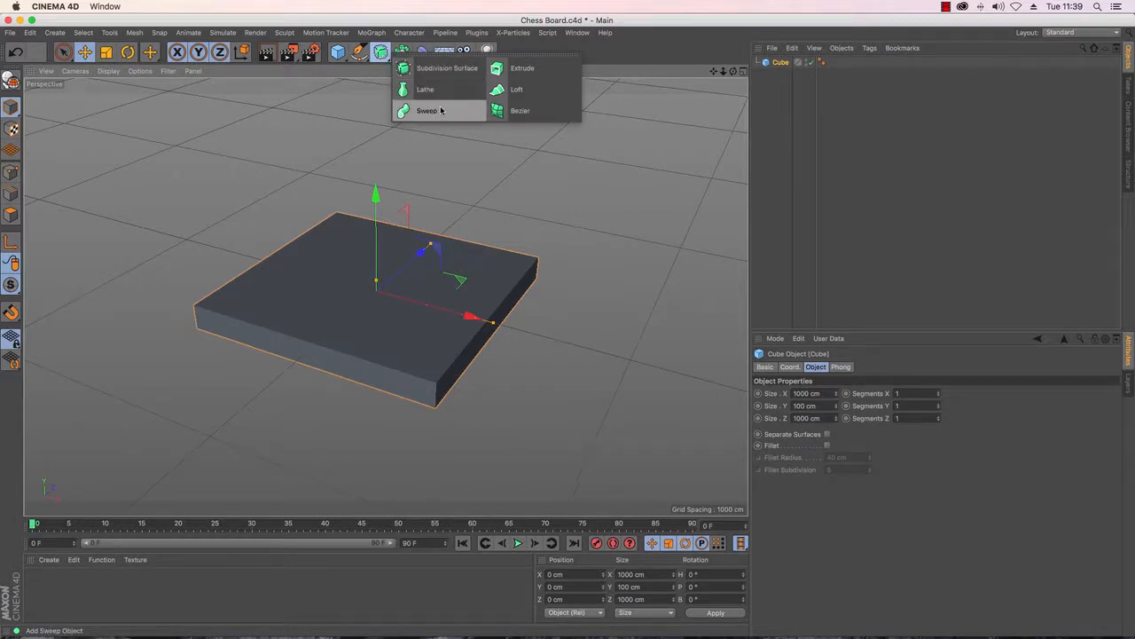
left_click(429, 110)
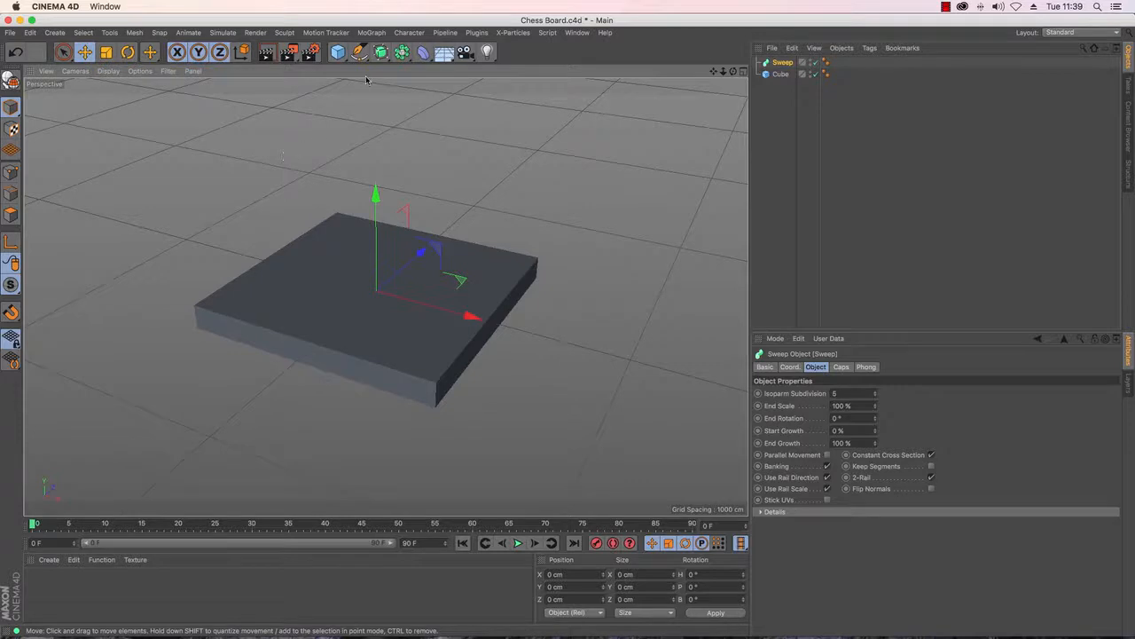
mouse_move(360, 64)
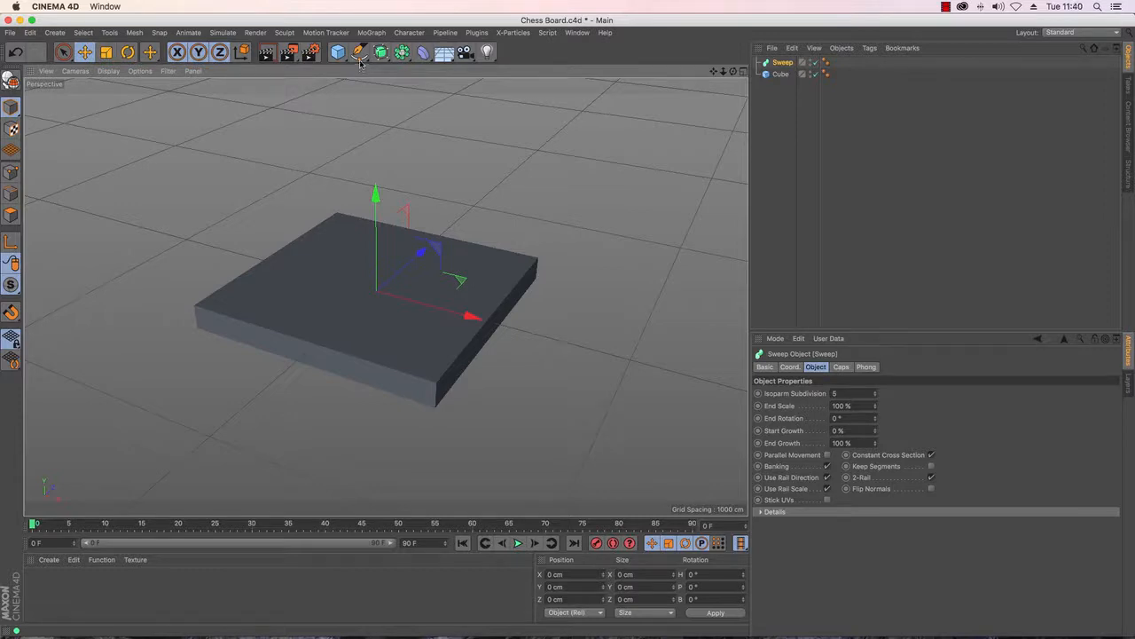
Step: Add a Rectangle spline and set its width and height to 1000 cm
left_click(357, 51)
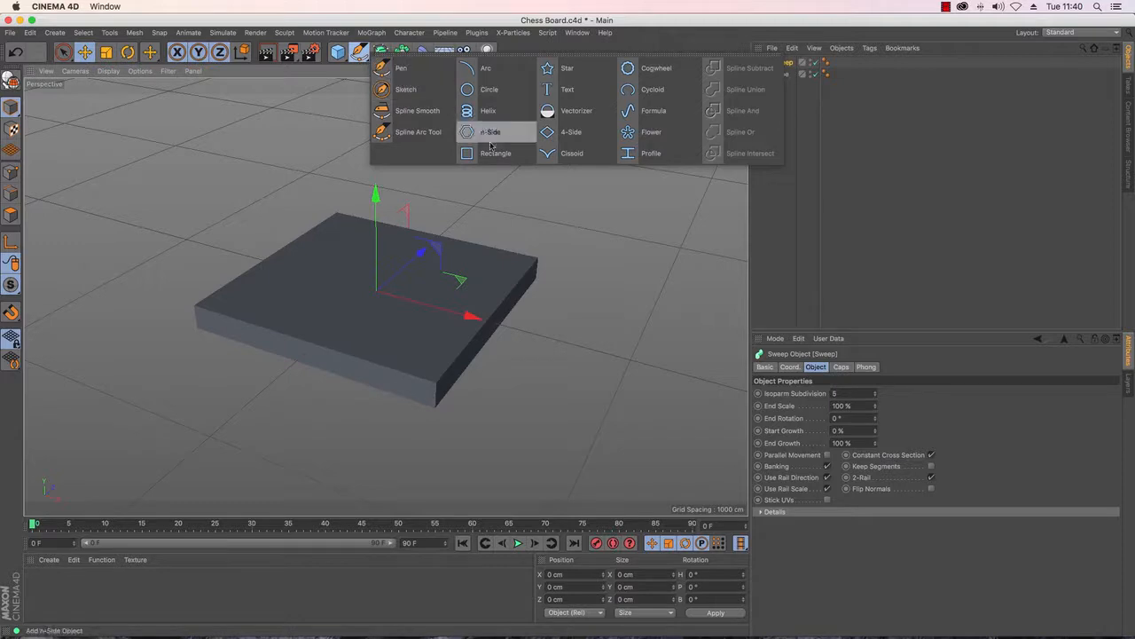
left_click(495, 152)
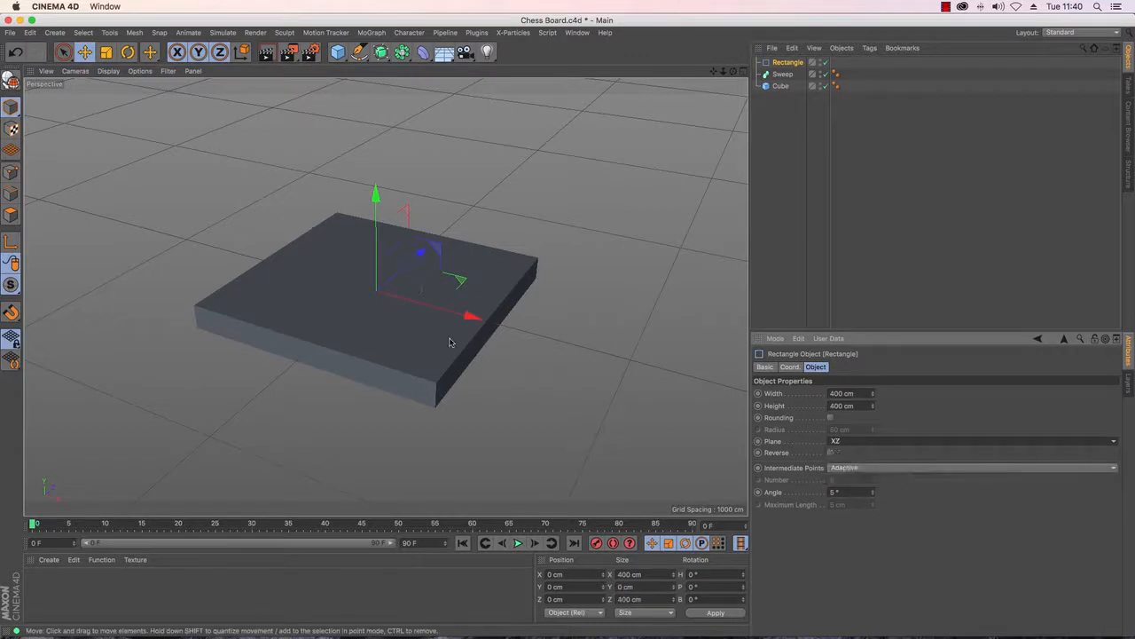
mouse_move(677, 385)
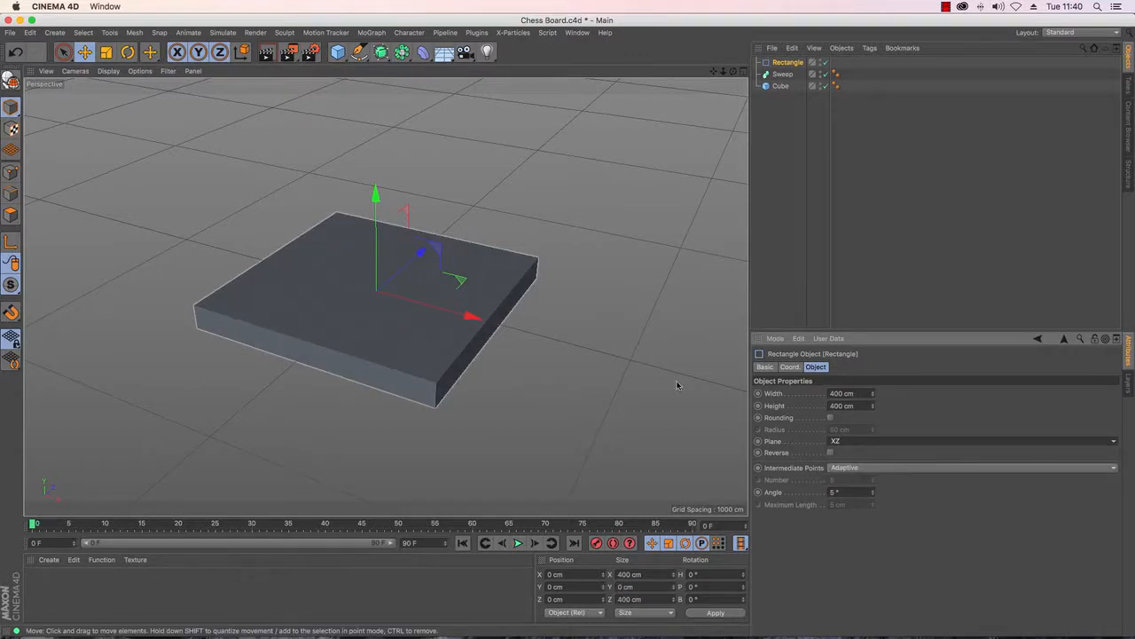
left_click(847, 393)
type("1000")
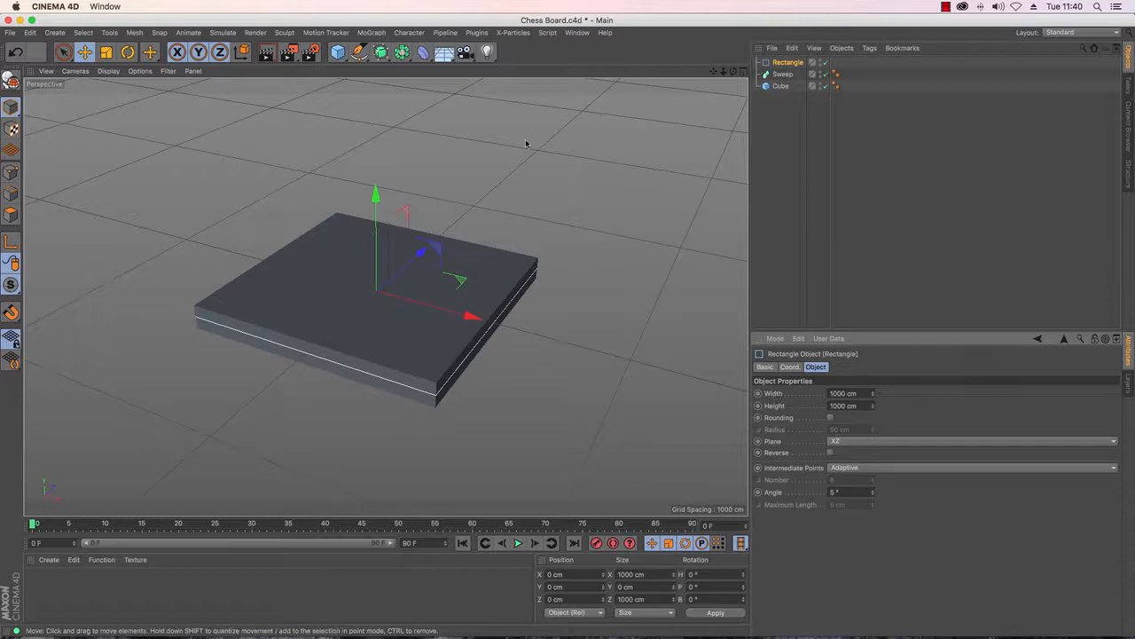
Step: Pen-draw a stepped profile with a curved point in the Right viewport
left_click(356, 52)
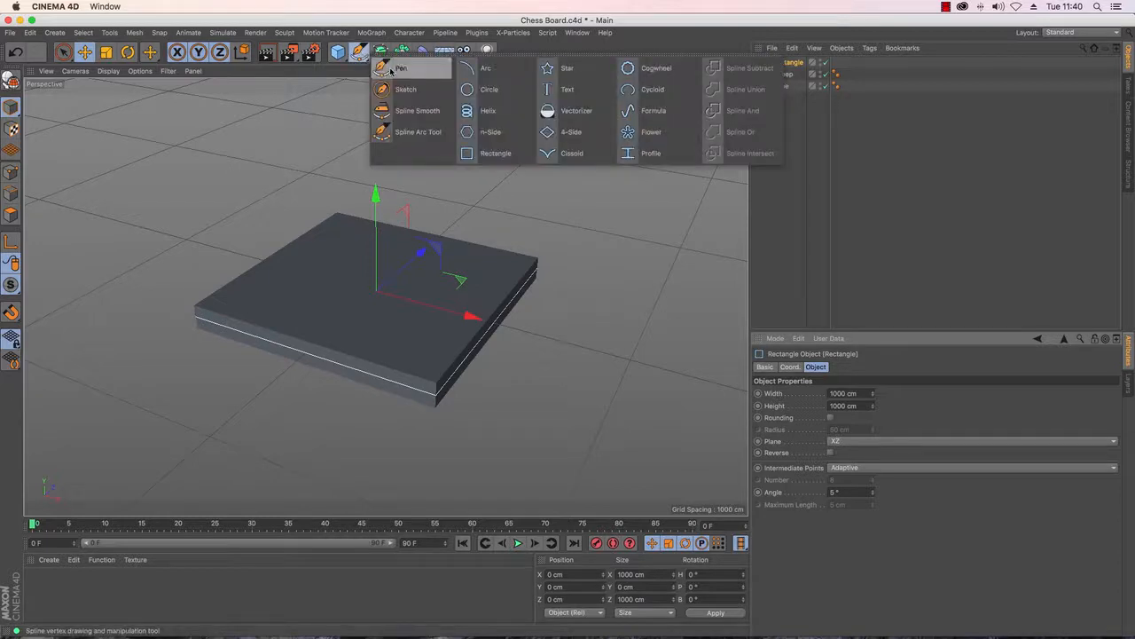
left_click(403, 68)
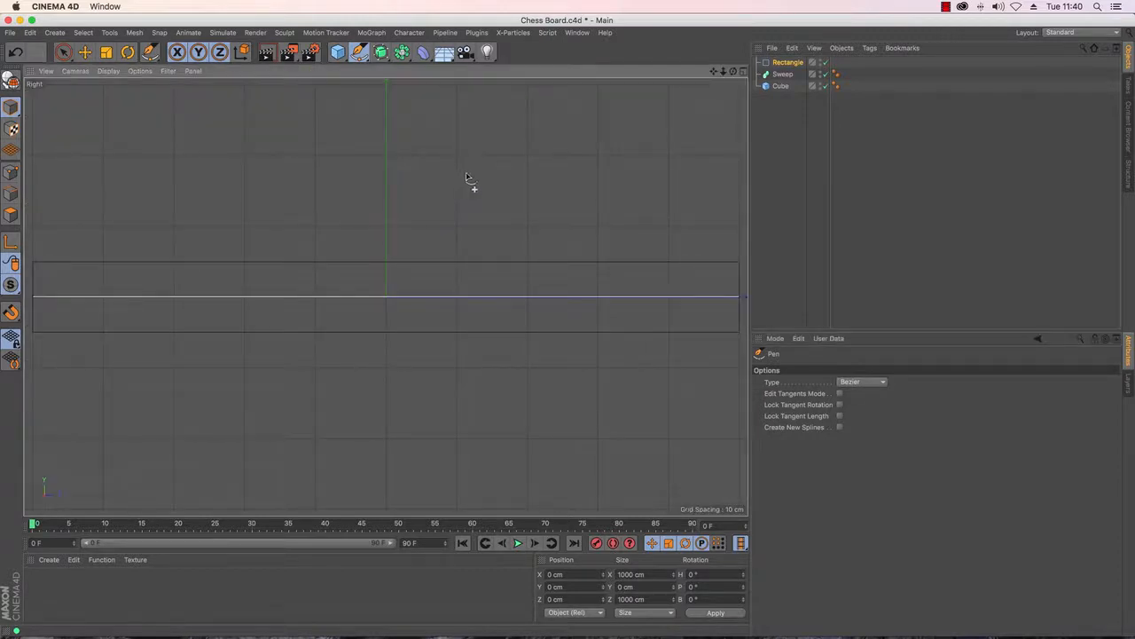
mouse_move(715, 97)
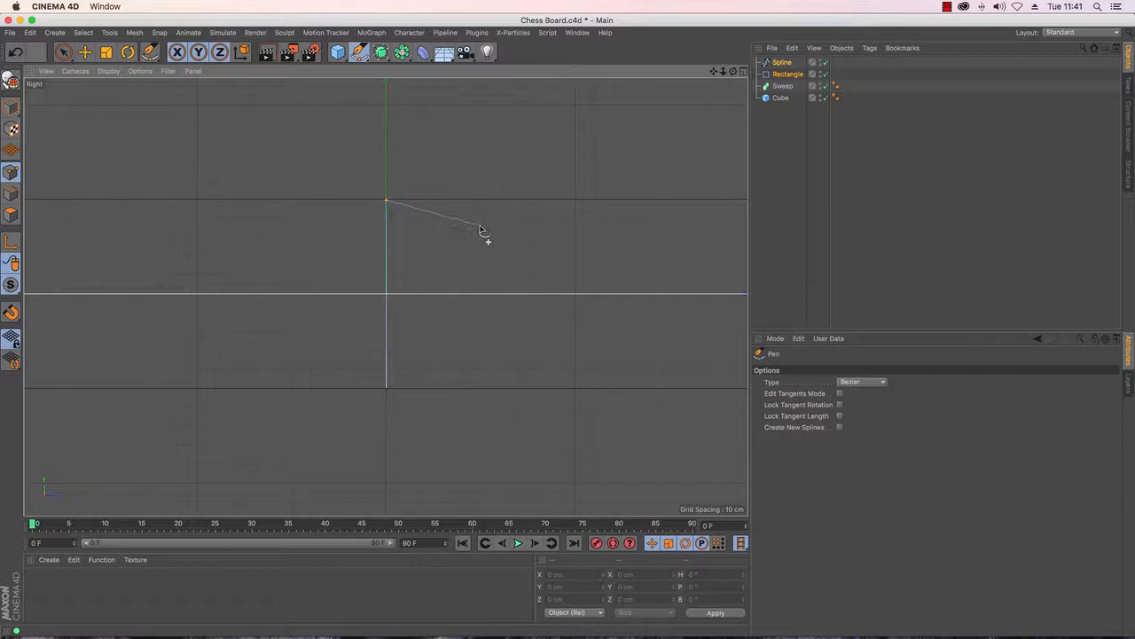
left_click(478, 227)
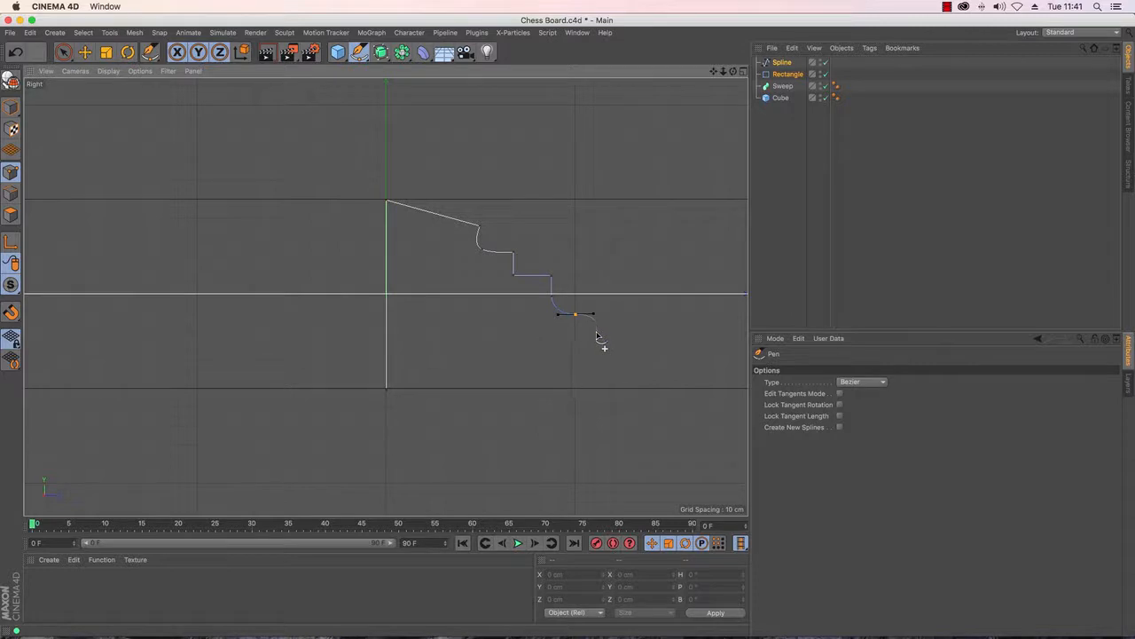
left_click_drag(575, 313, 596, 333)
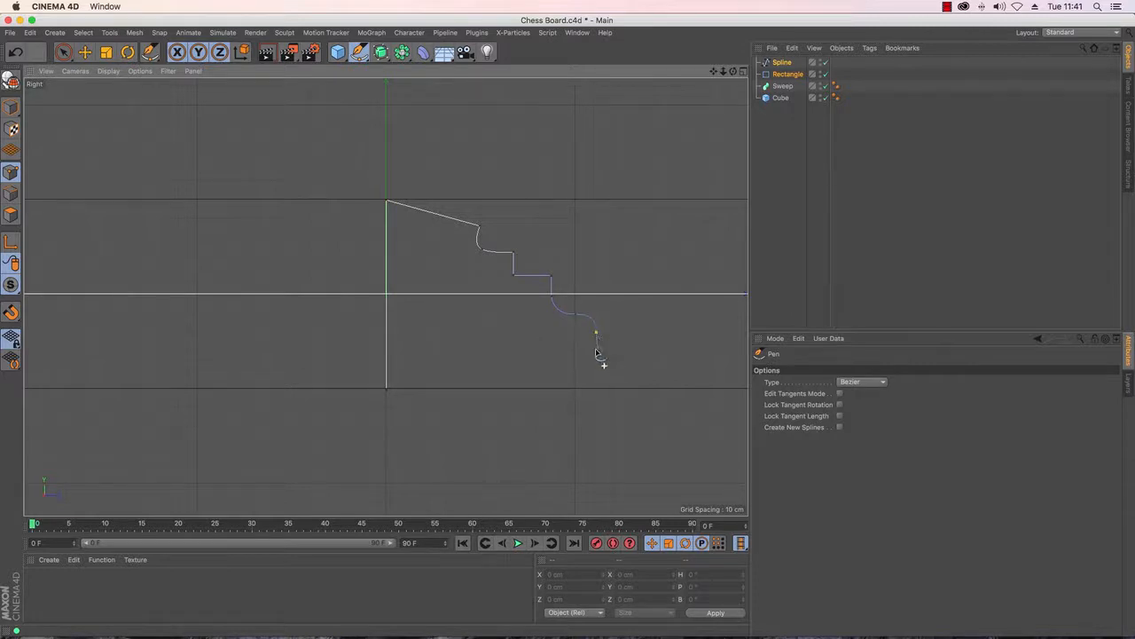
mouse_move(615, 357)
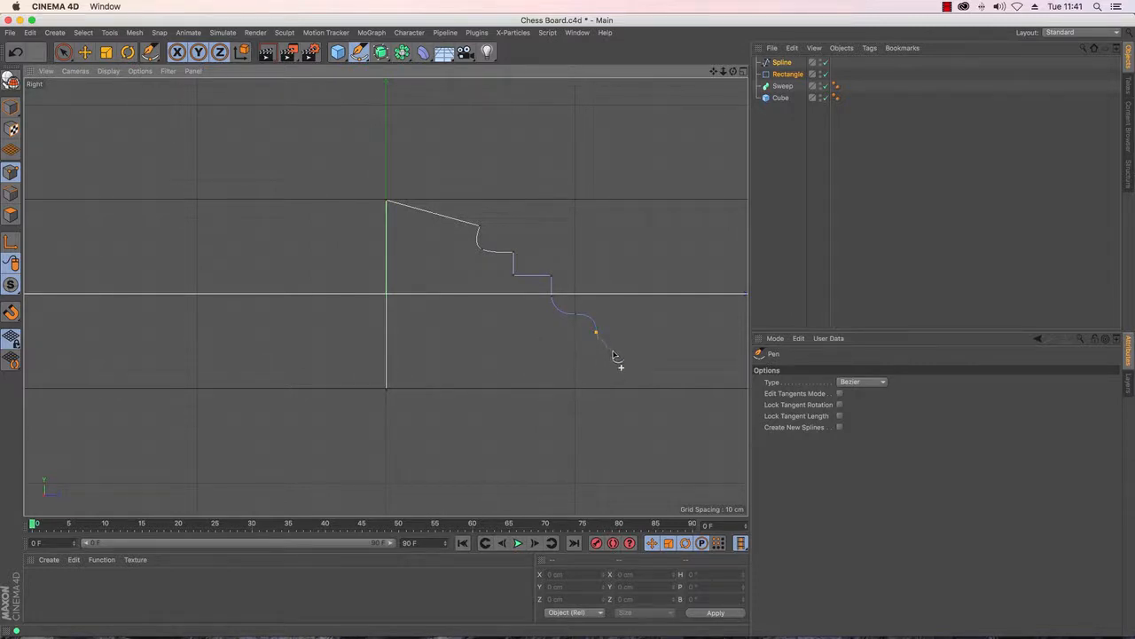
left_click(610, 351)
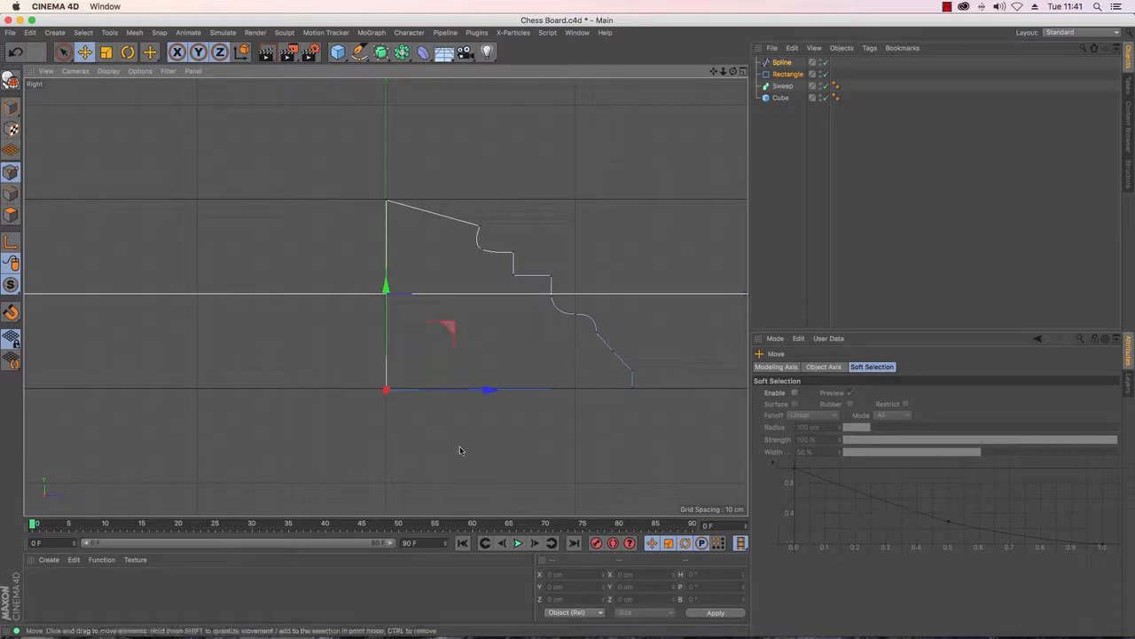
Step: Close the profile spline and set its Y position to 0 cm
left_click(600, 613)
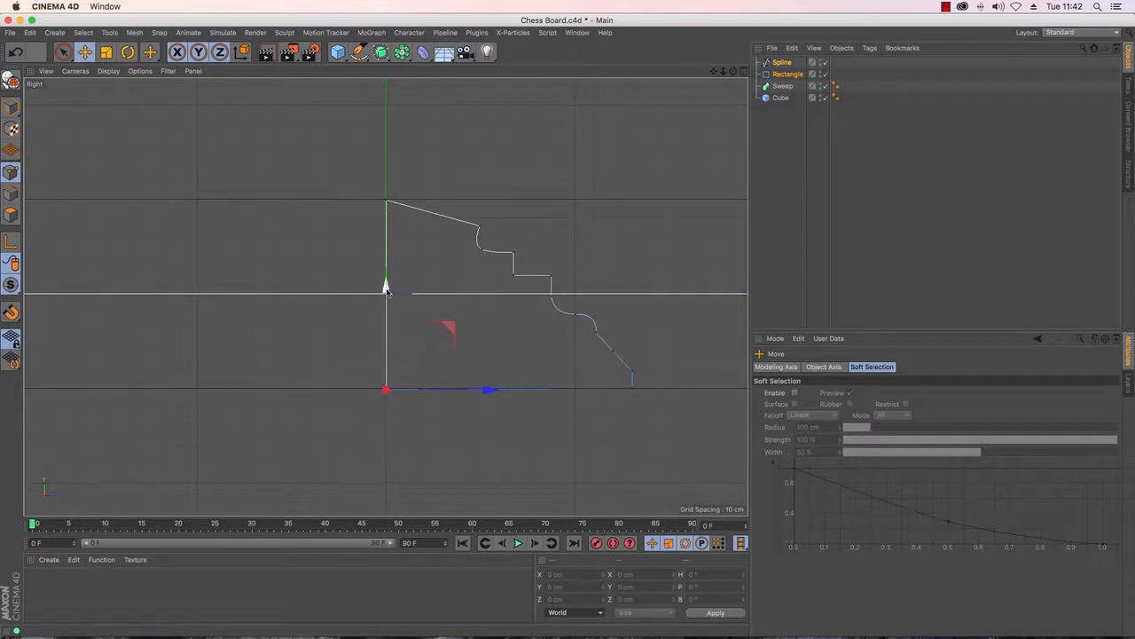
left_click(777, 61)
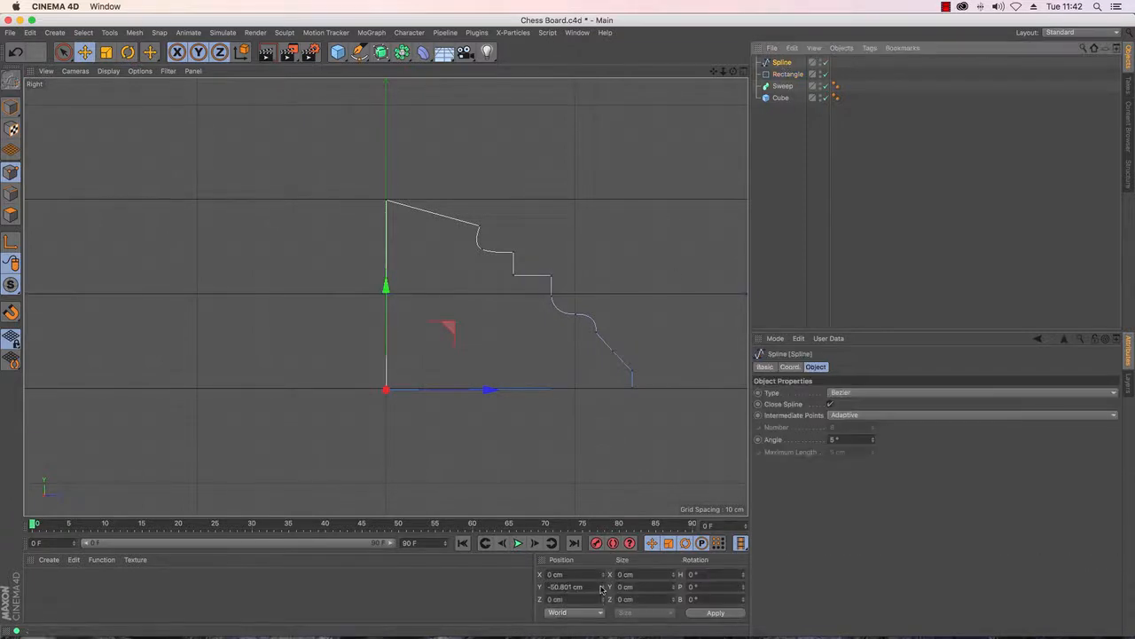
left_click(562, 586)
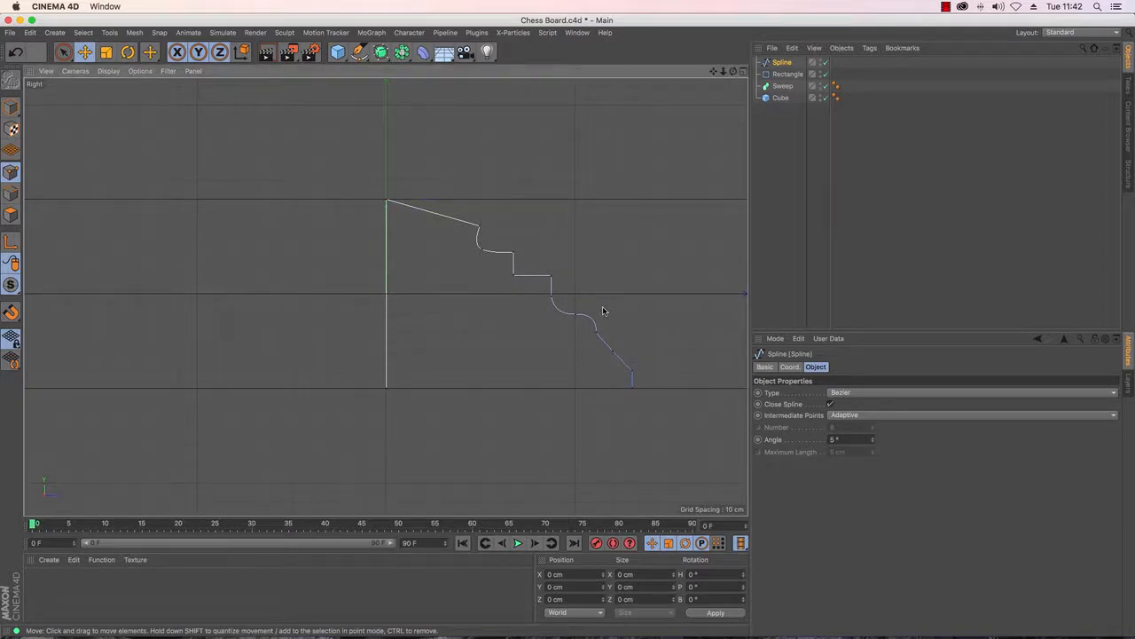
mouse_move(655, 231)
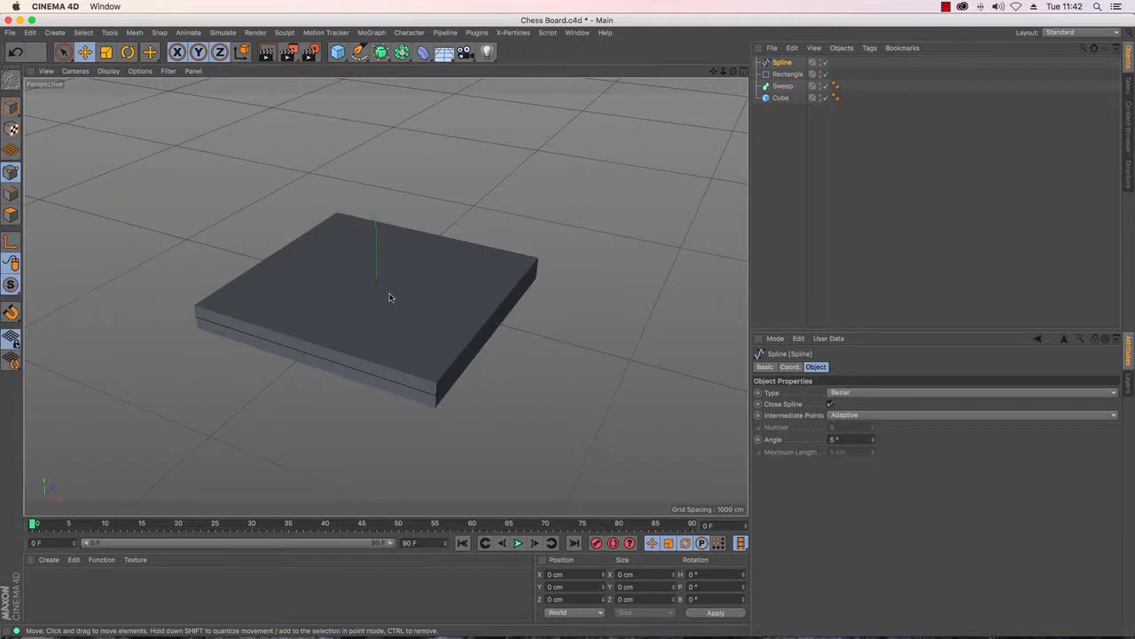
Step: Put the profile and rectangle splines inside the Sweep and orbit to view the frame
left_click(788, 74)
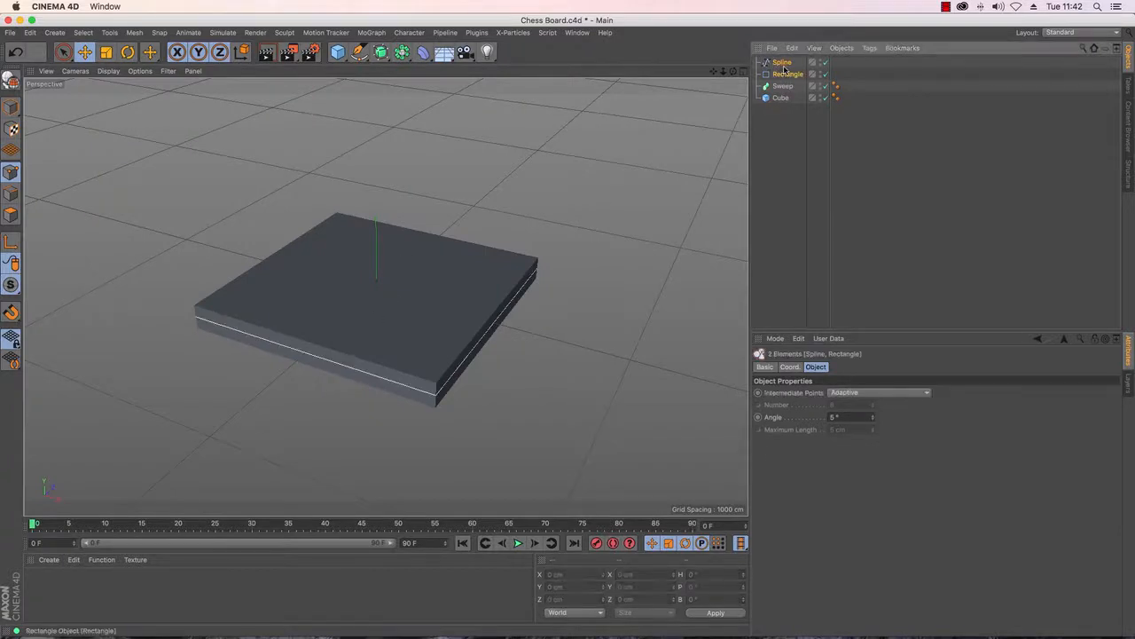
mouse_move(787, 74)
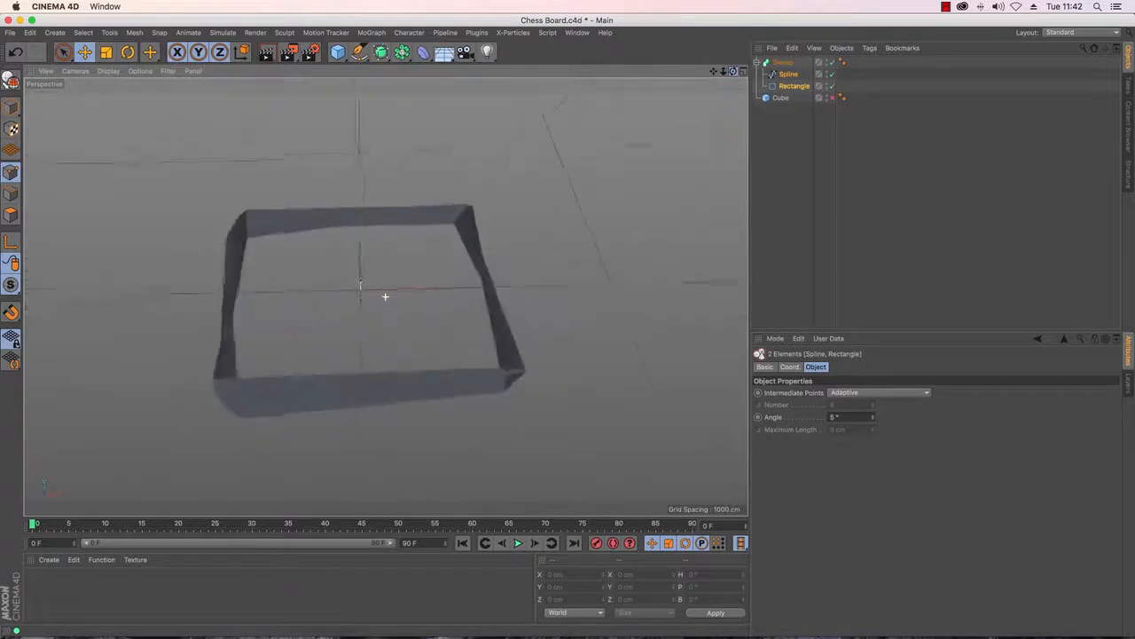
left_click_drag(386, 298, 417, 293)
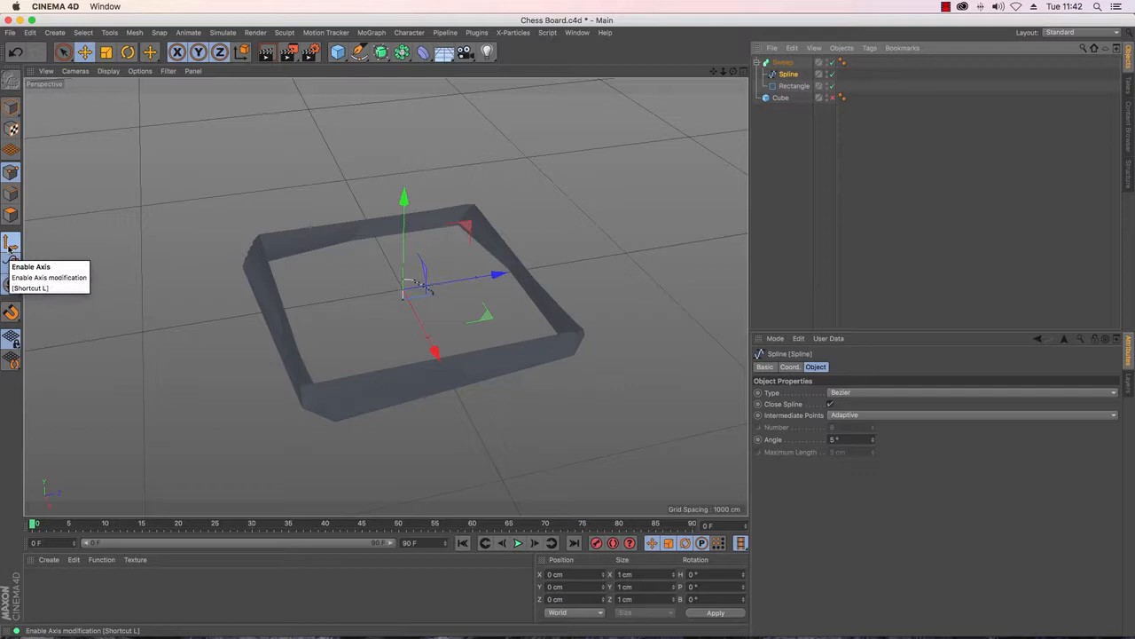
Step: Rotate the profile spline to a heading of 90° and orbit to inspect the moulding
left_click(12, 110)
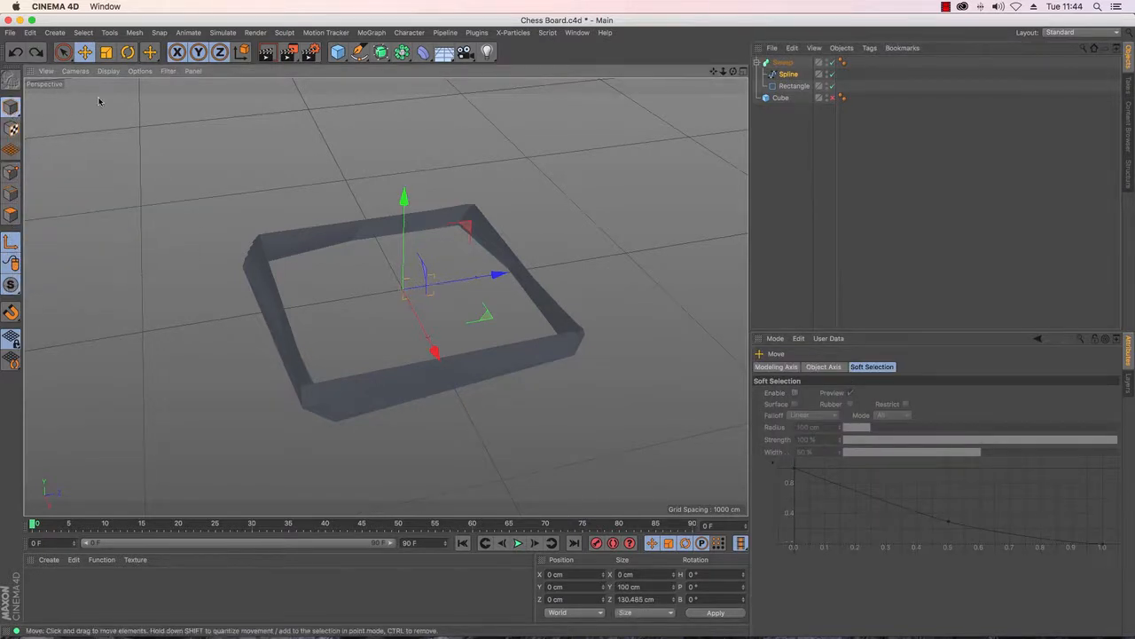
mouse_move(130, 51)
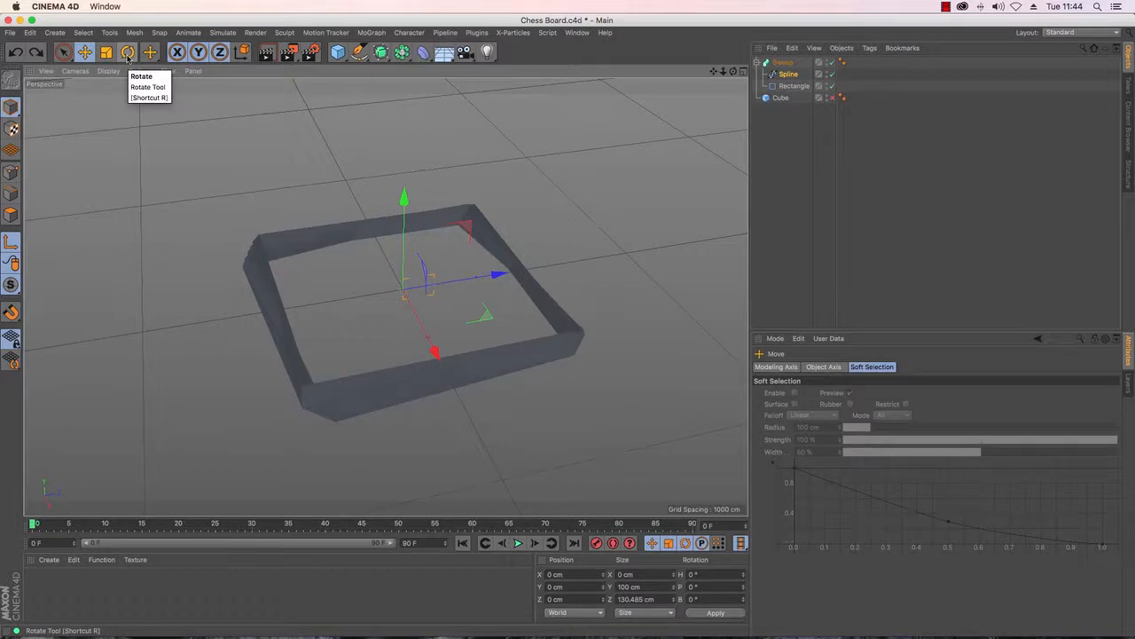
left_click(126, 50)
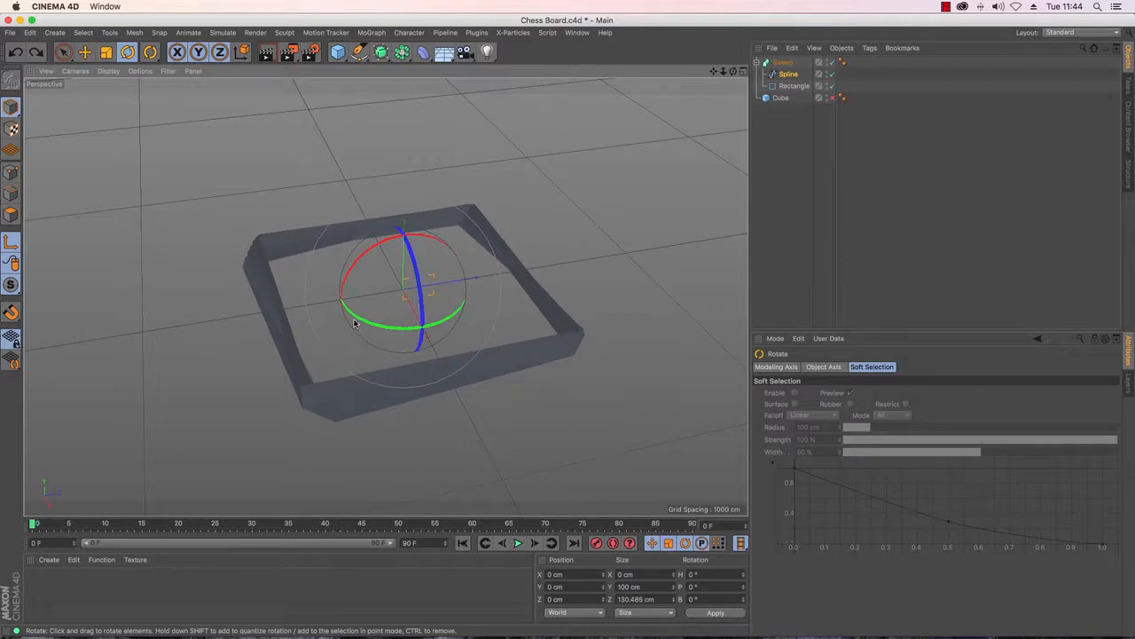
left_click_drag(386, 322, 368, 323)
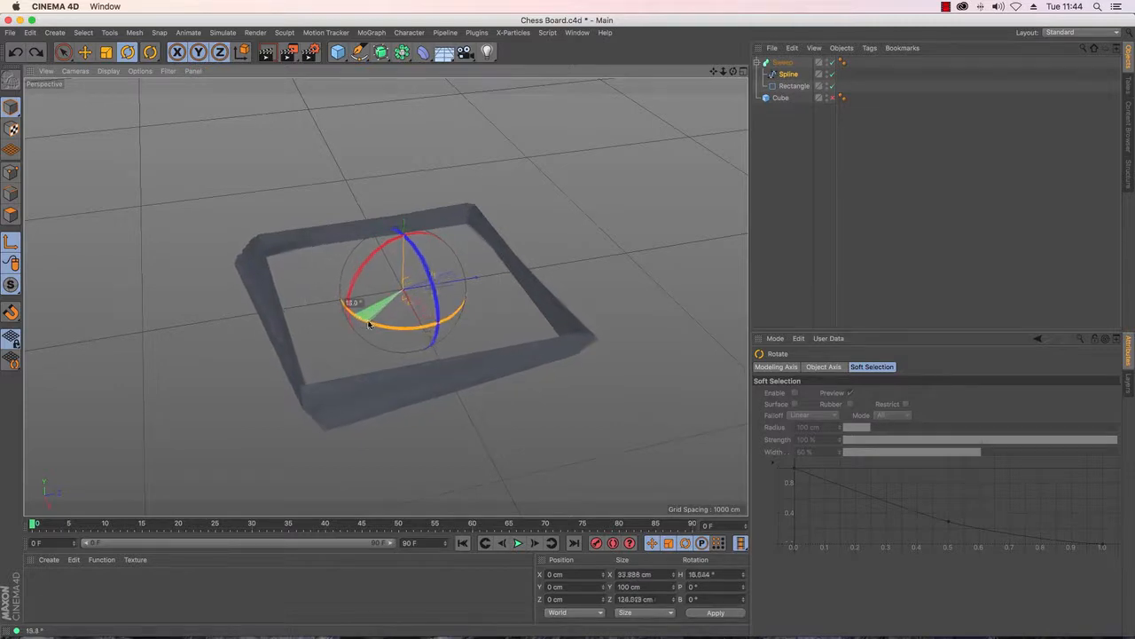
left_click_drag(368, 323, 412, 328)
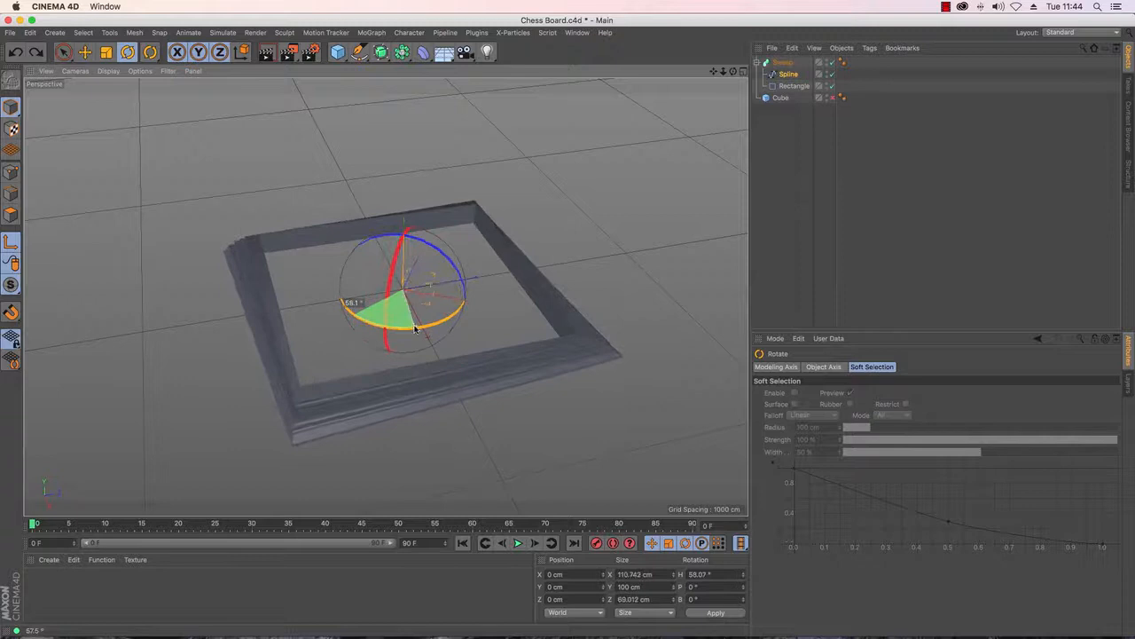
left_click_drag(412, 328, 461, 344)
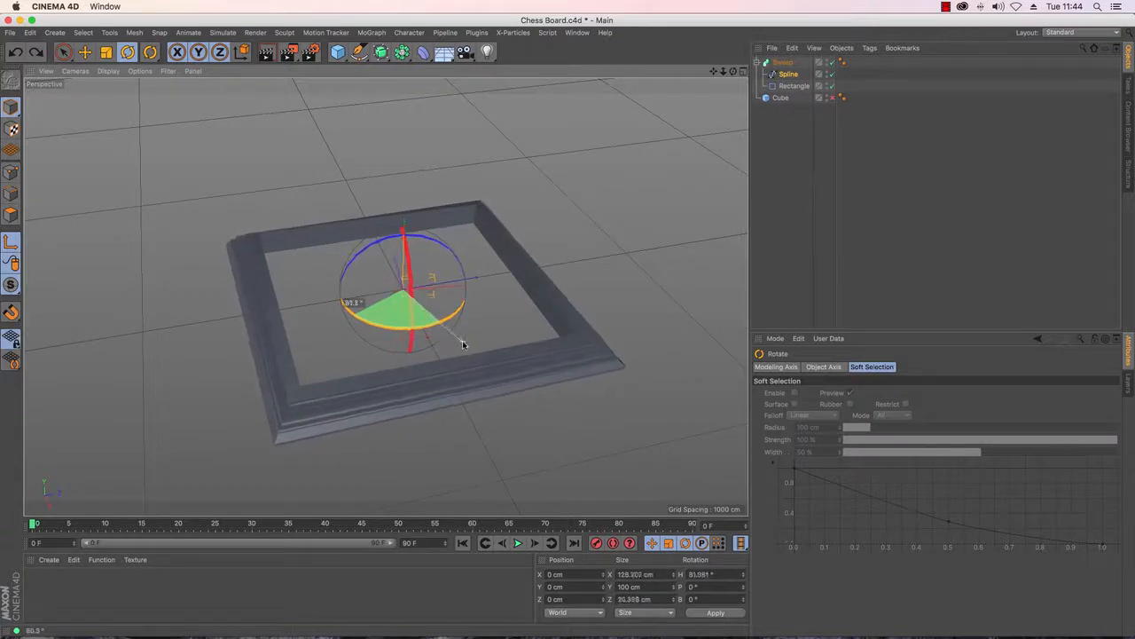
left_click_drag(462, 344, 470, 342)
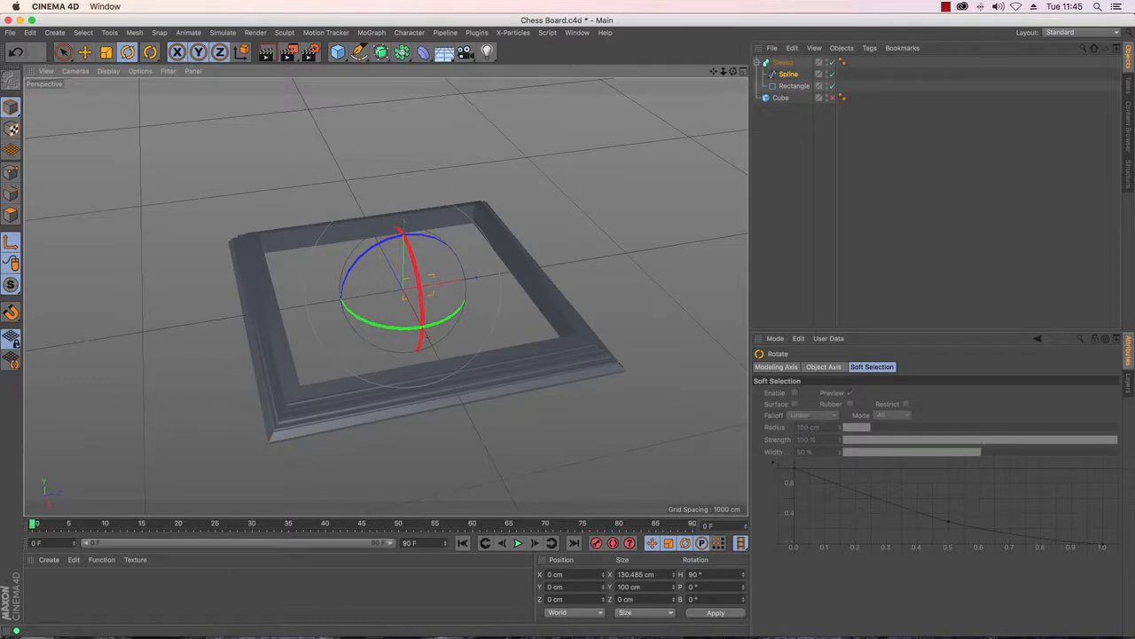
left_click_drag(417, 293, 386, 297)
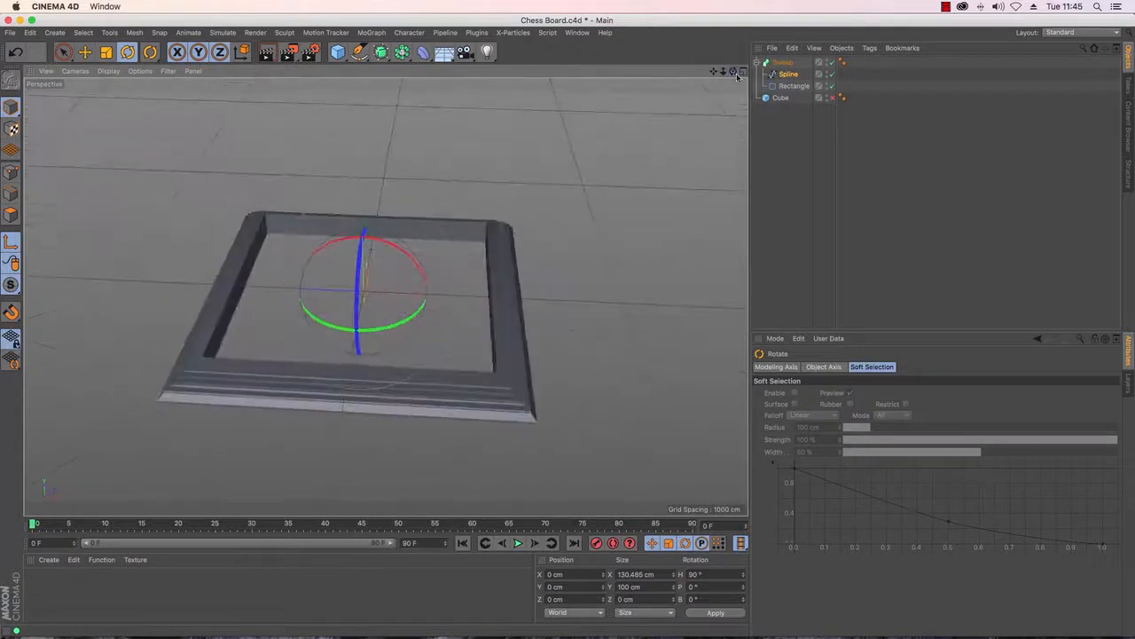
mouse_move(831, 98)
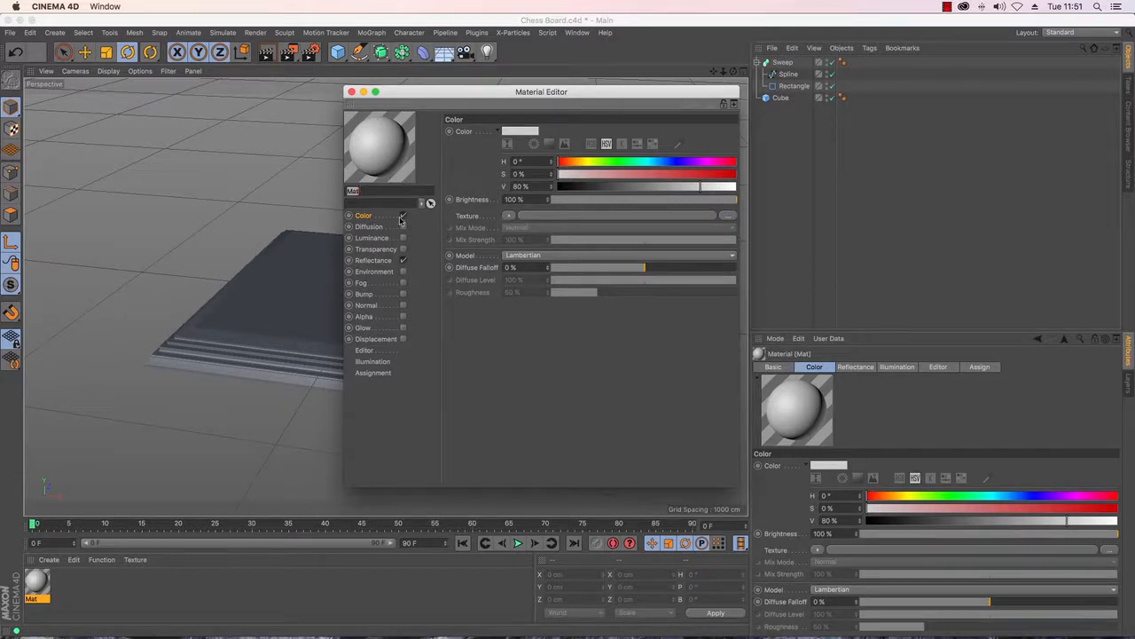
Step: Load a Checkerboard texture into the Mat material's Color channel
left_click(402, 214)
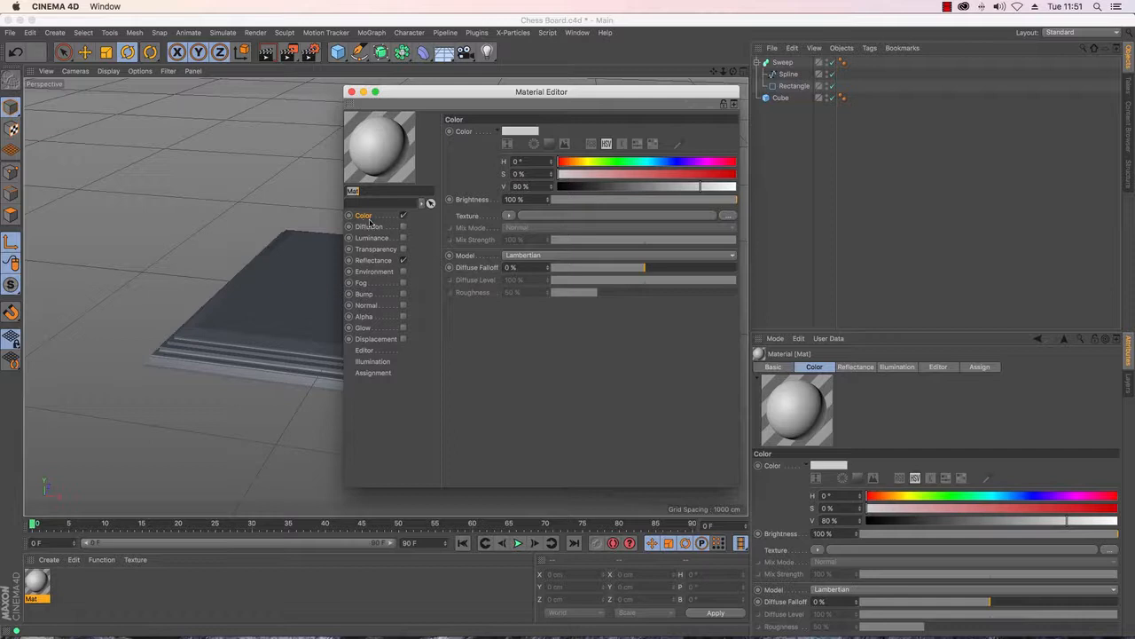
mouse_move(402, 219)
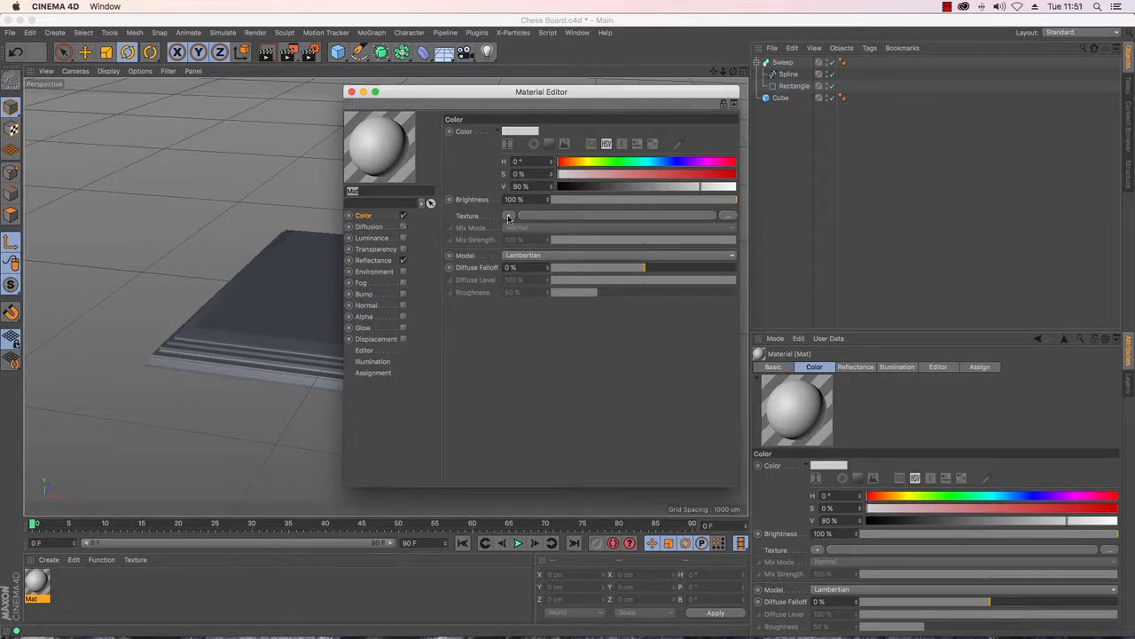
left_click(507, 216)
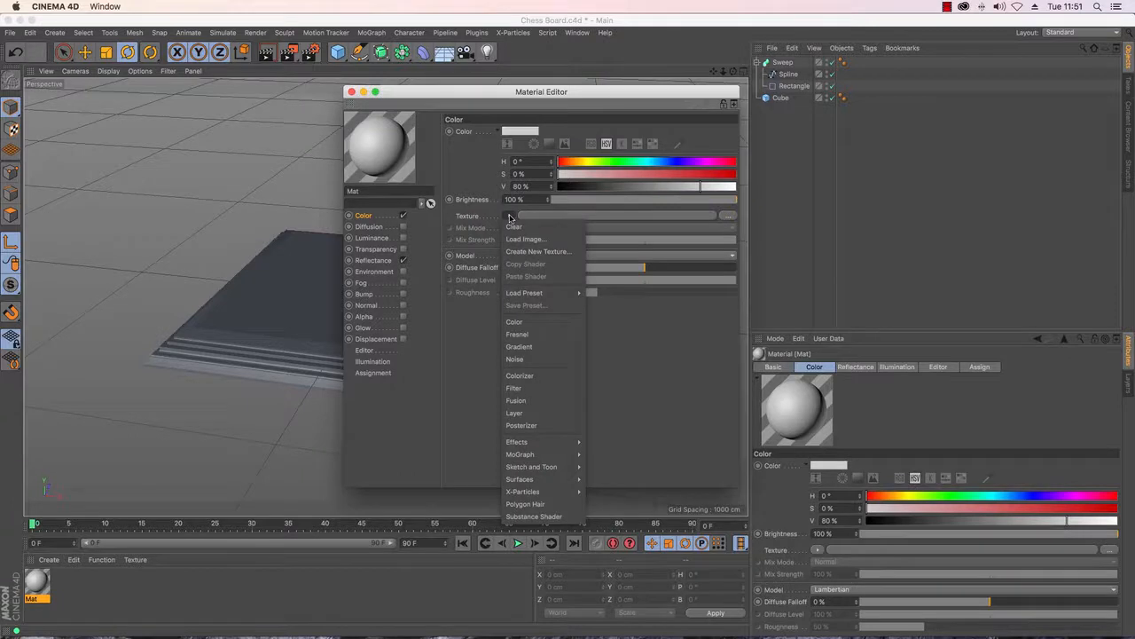
mouse_move(525, 238)
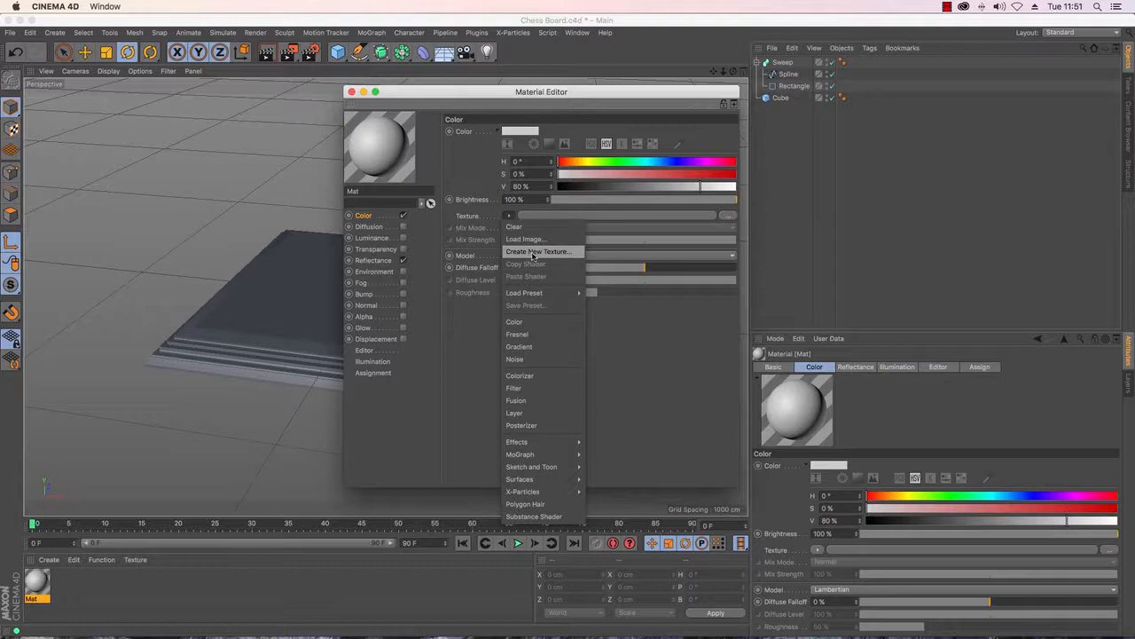
mouse_move(517, 333)
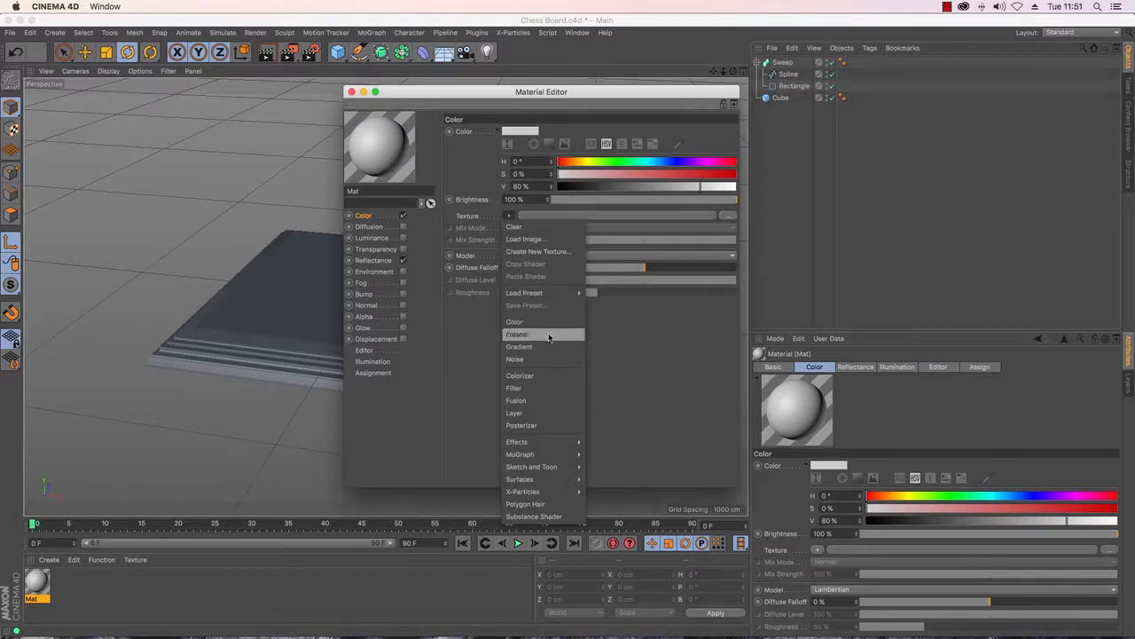
mouse_move(520, 346)
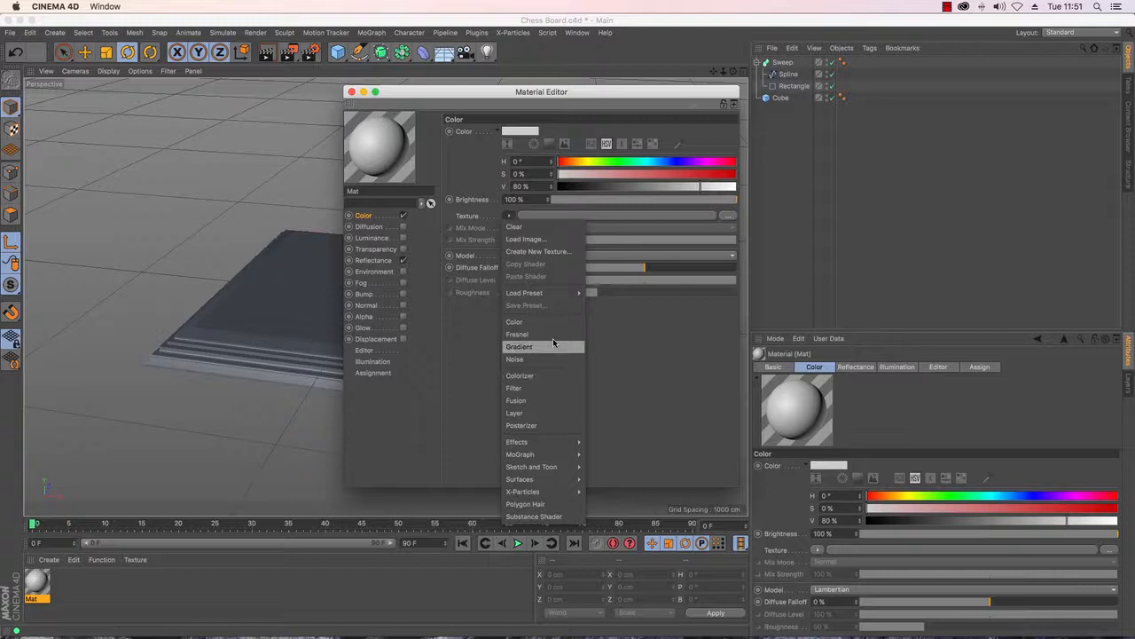
mouse_move(516, 400)
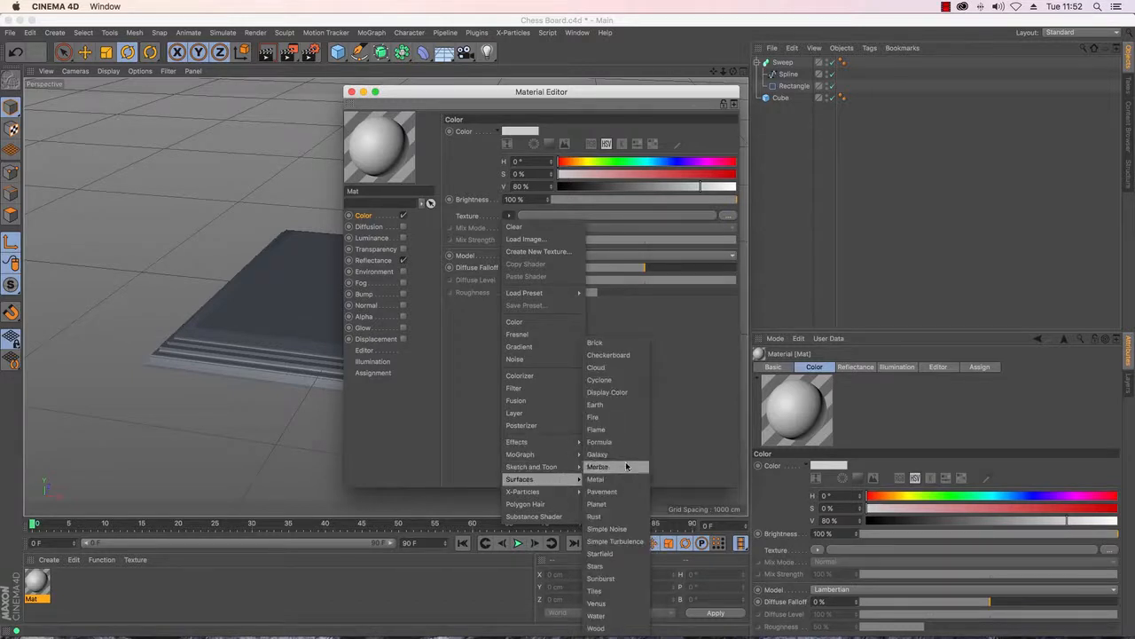
mouse_move(630, 355)
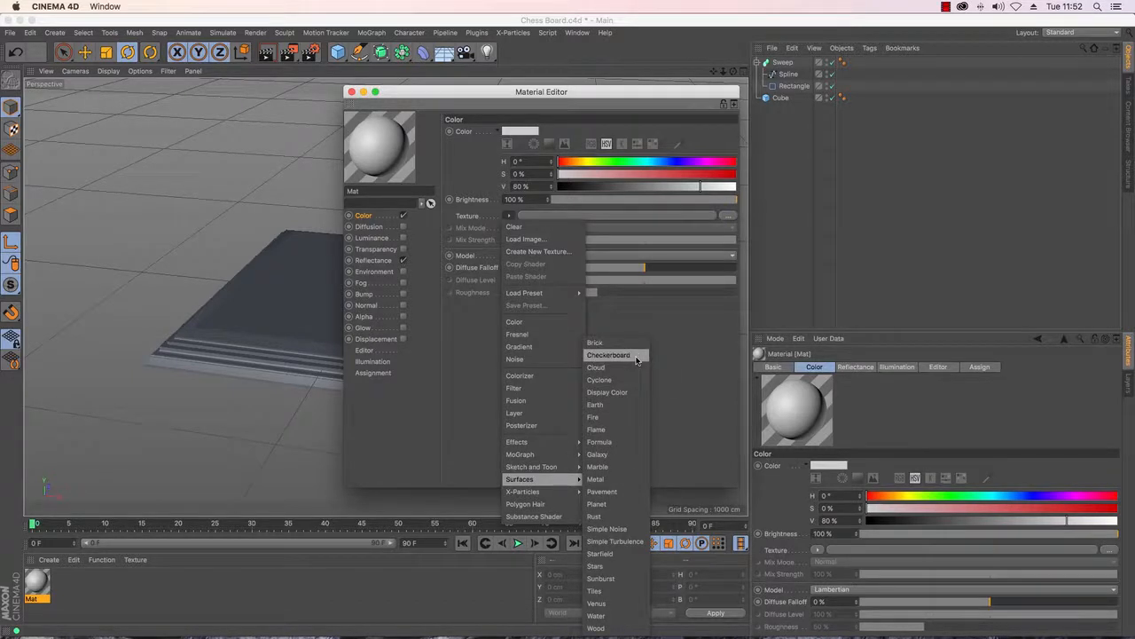
left_click(609, 355)
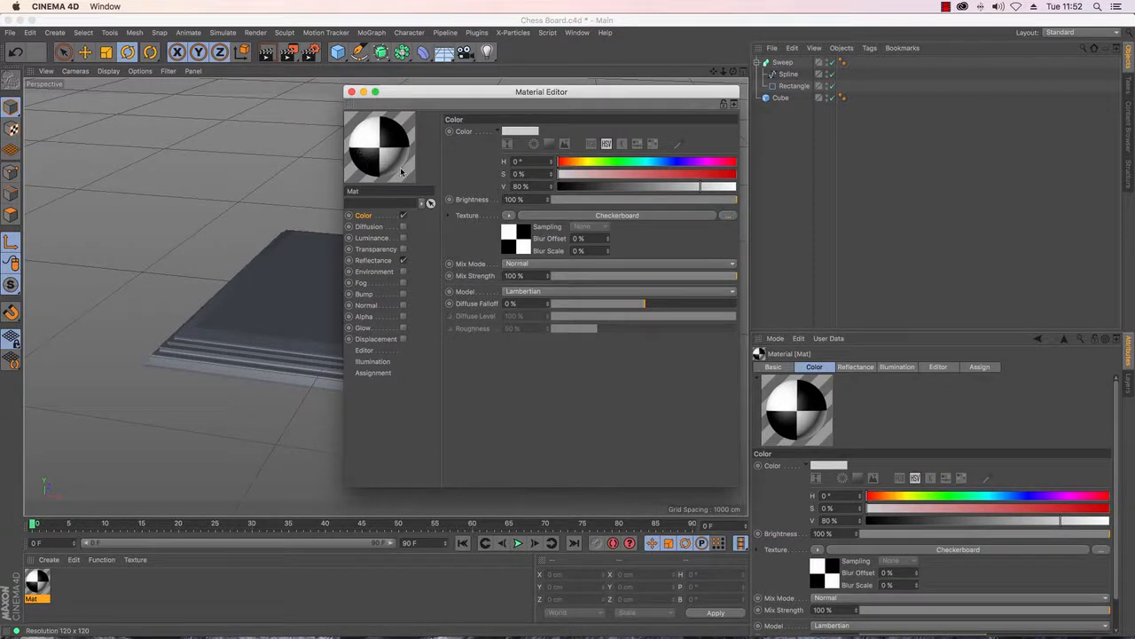
mouse_move(394, 93)
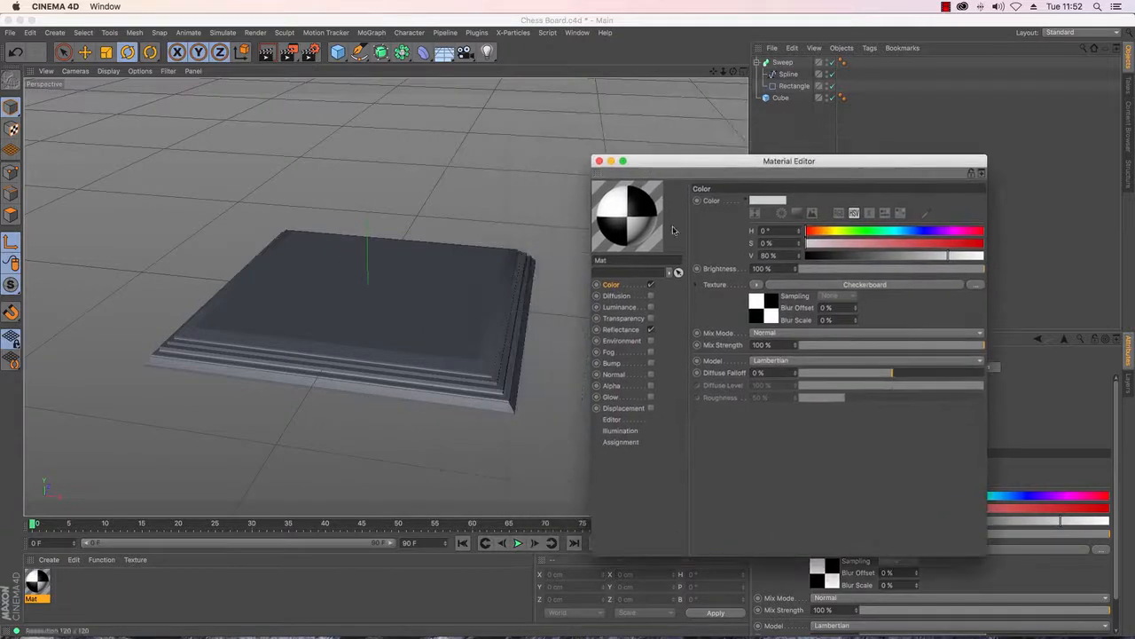
mouse_move(152, 395)
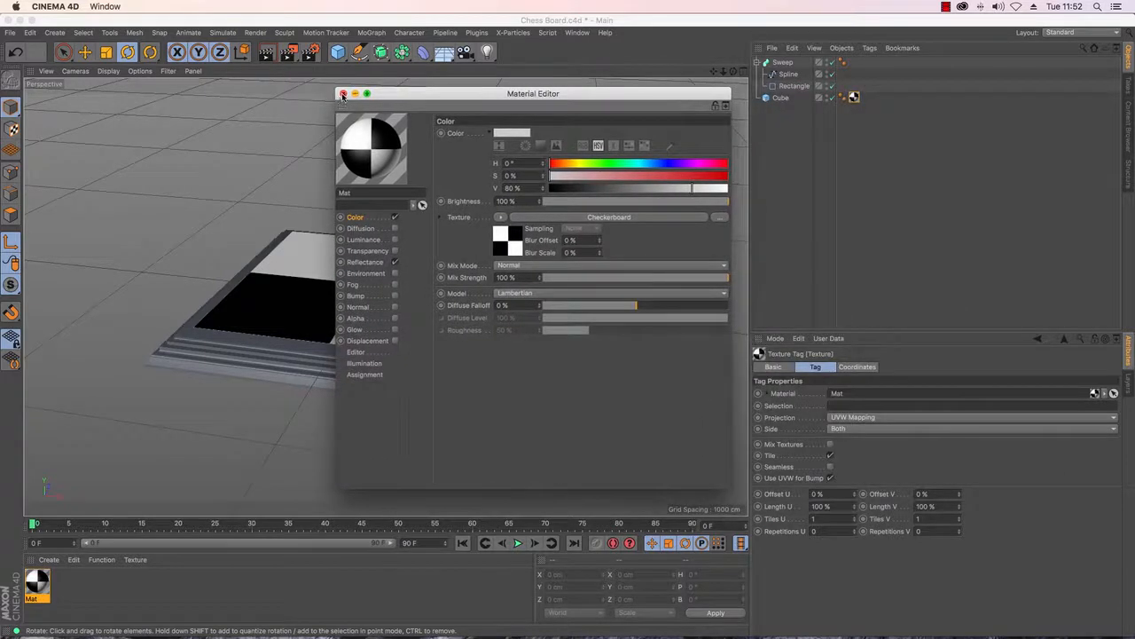
Step: Close the Material Editor once Mat is on the cube
left_click(340, 93)
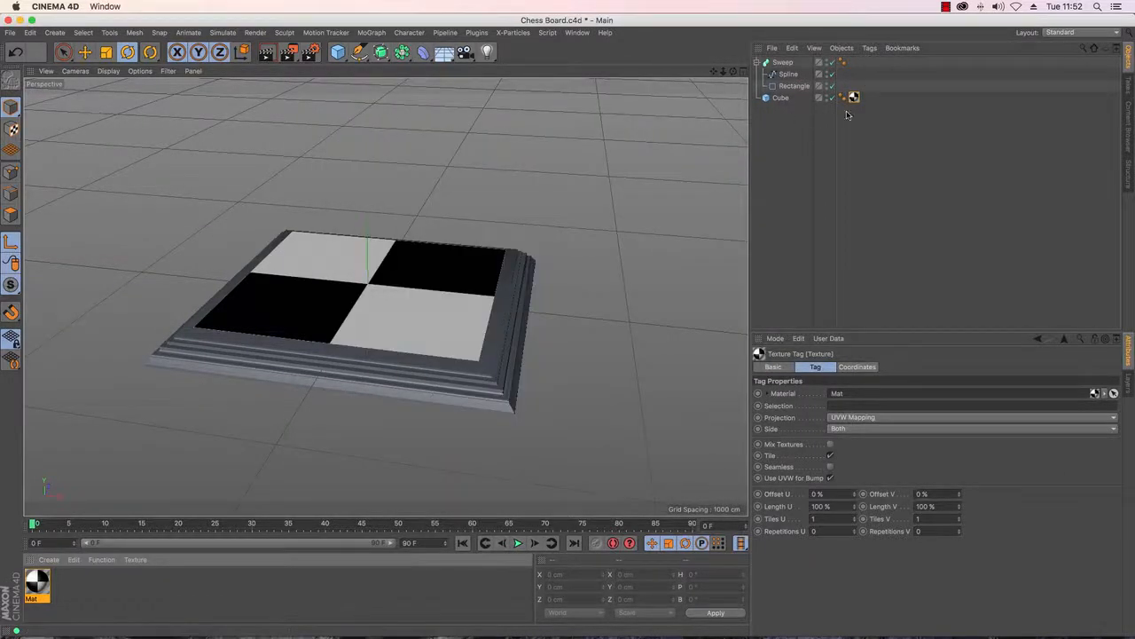
mouse_move(876, 167)
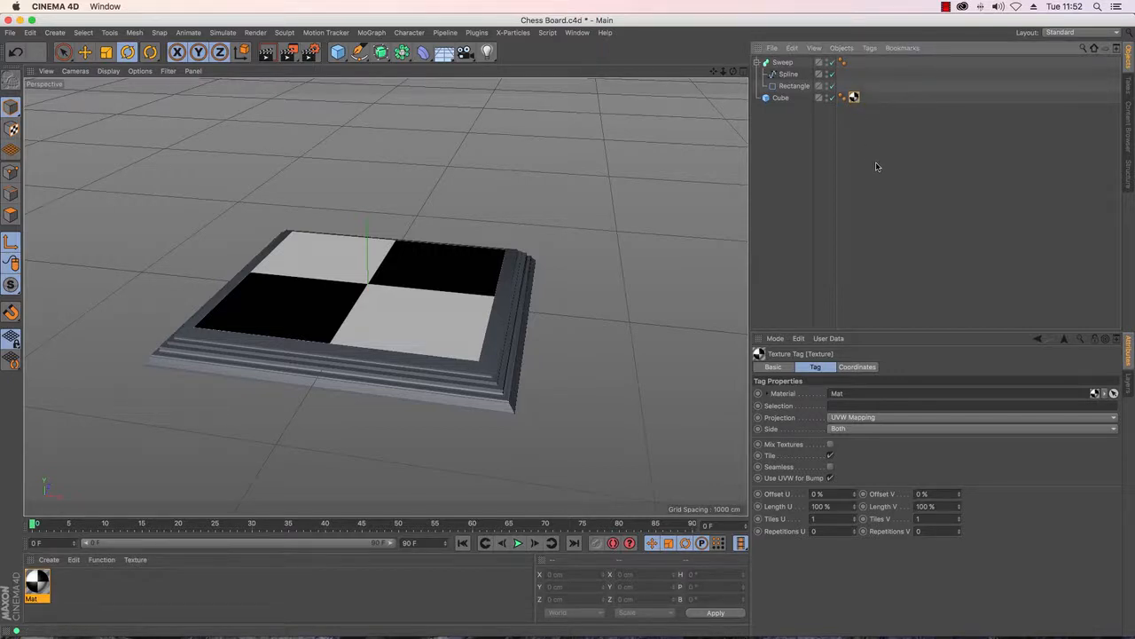
mouse_move(853, 97)
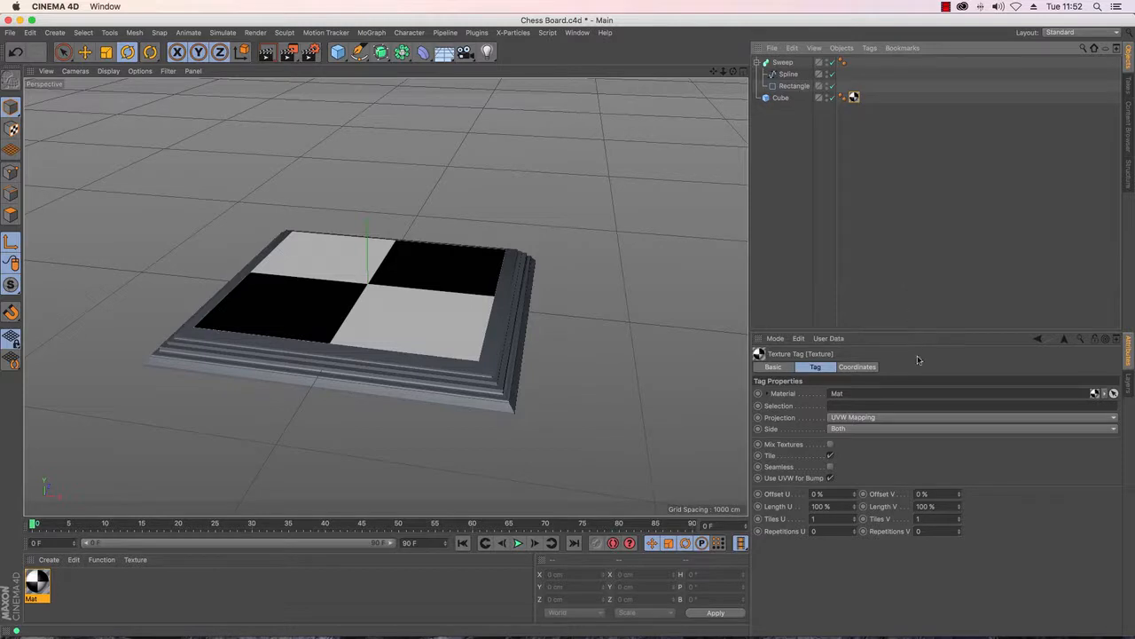
mouse_move(897, 418)
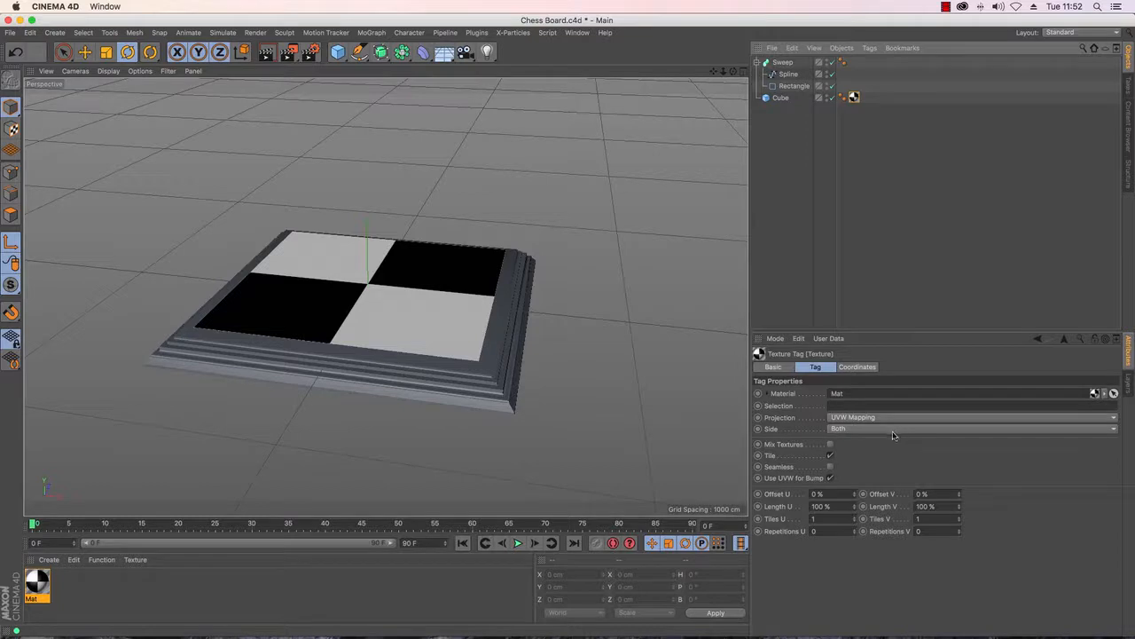
mouse_move(847, 447)
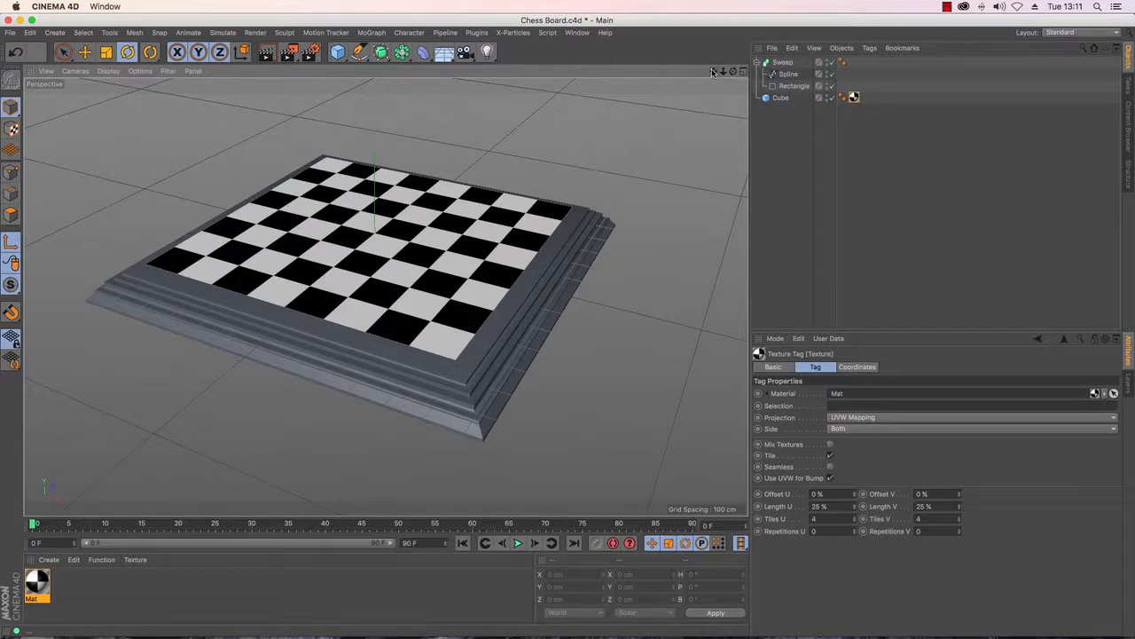
mouse_move(716, 71)
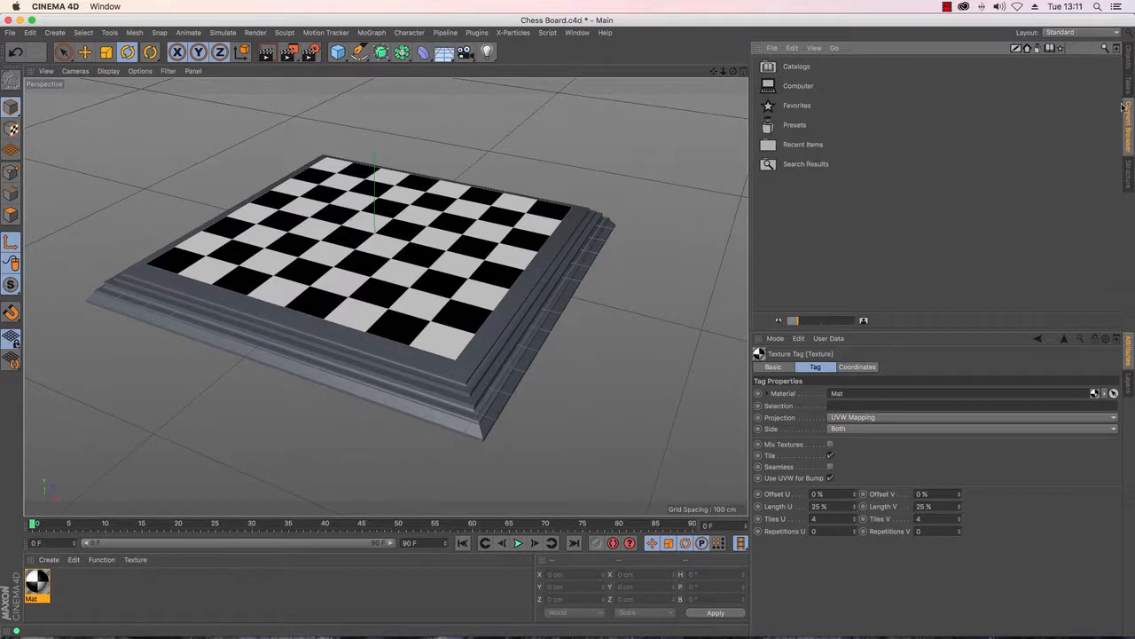
mouse_move(1099, 80)
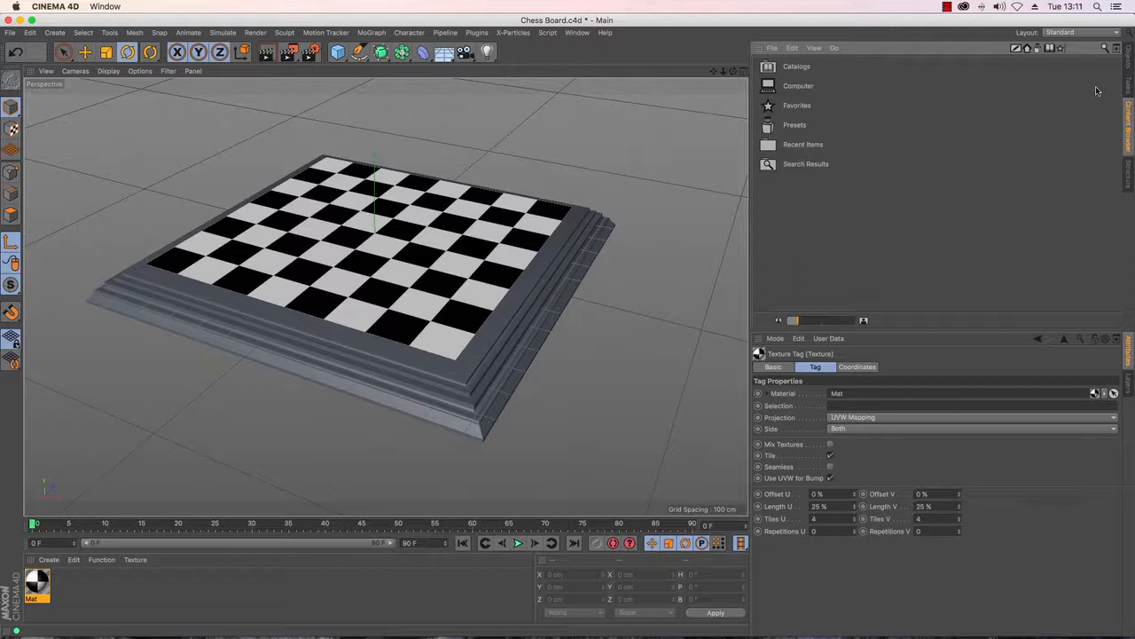
mouse_move(1109, 60)
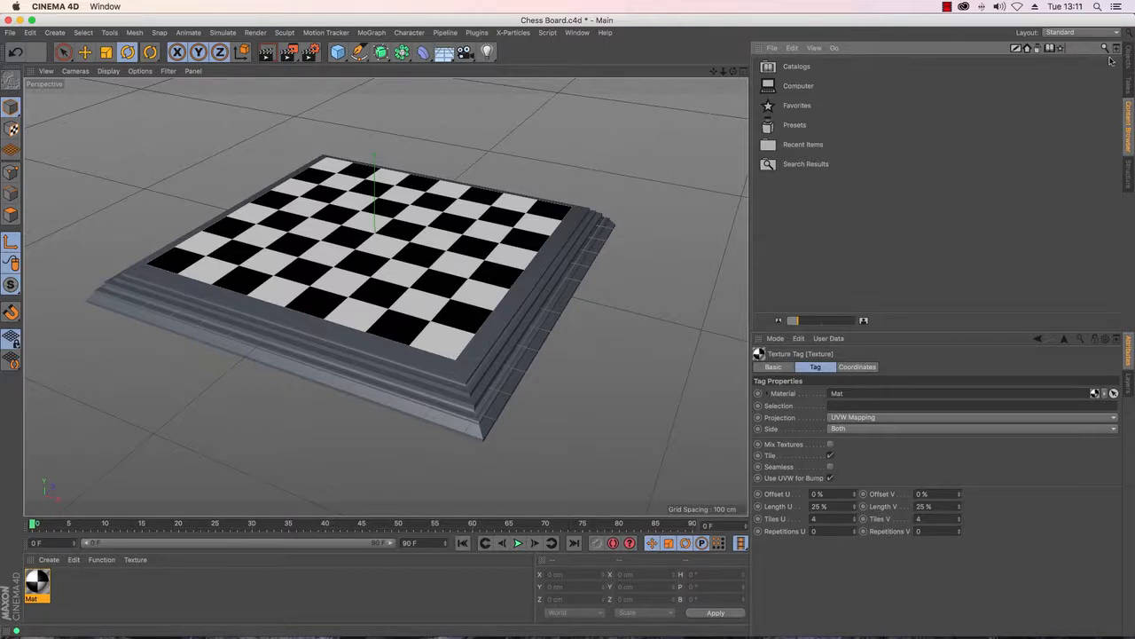
Step: Search presets for 'wood' and load Red Wood - Polished into the scene
left_click(1094, 50)
type("wood")
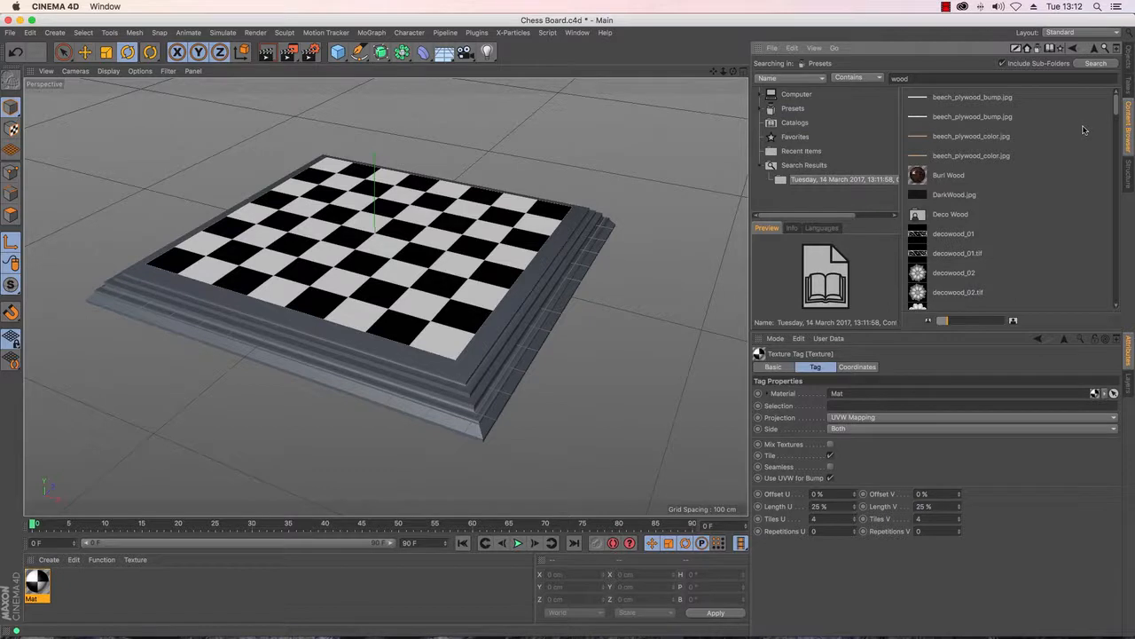
scroll("down", 3)
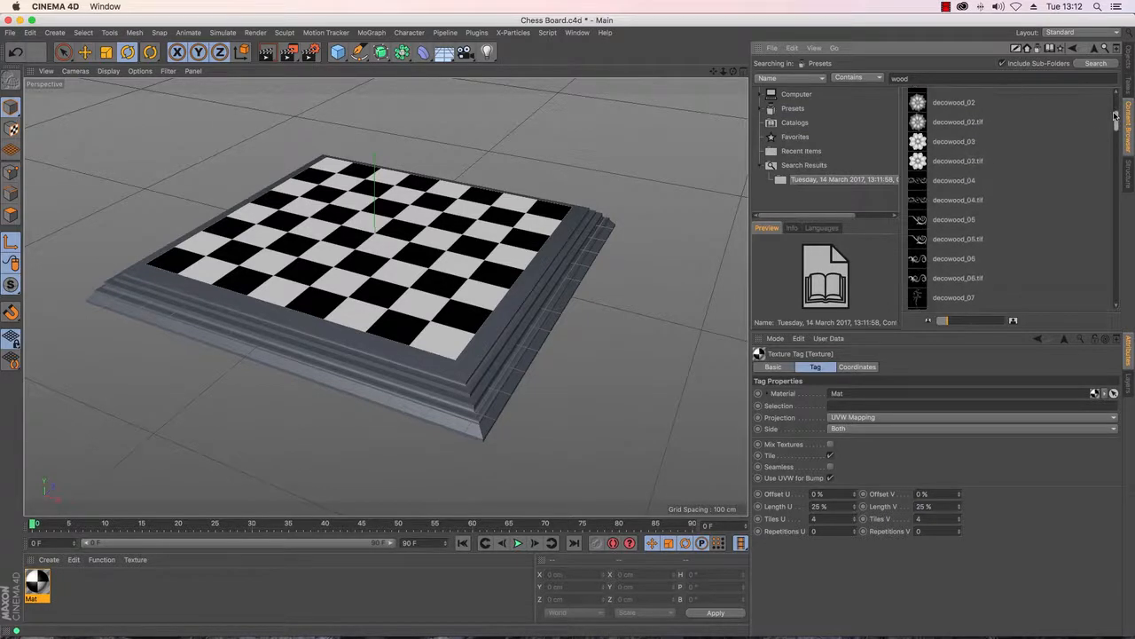
scroll("down", 3)
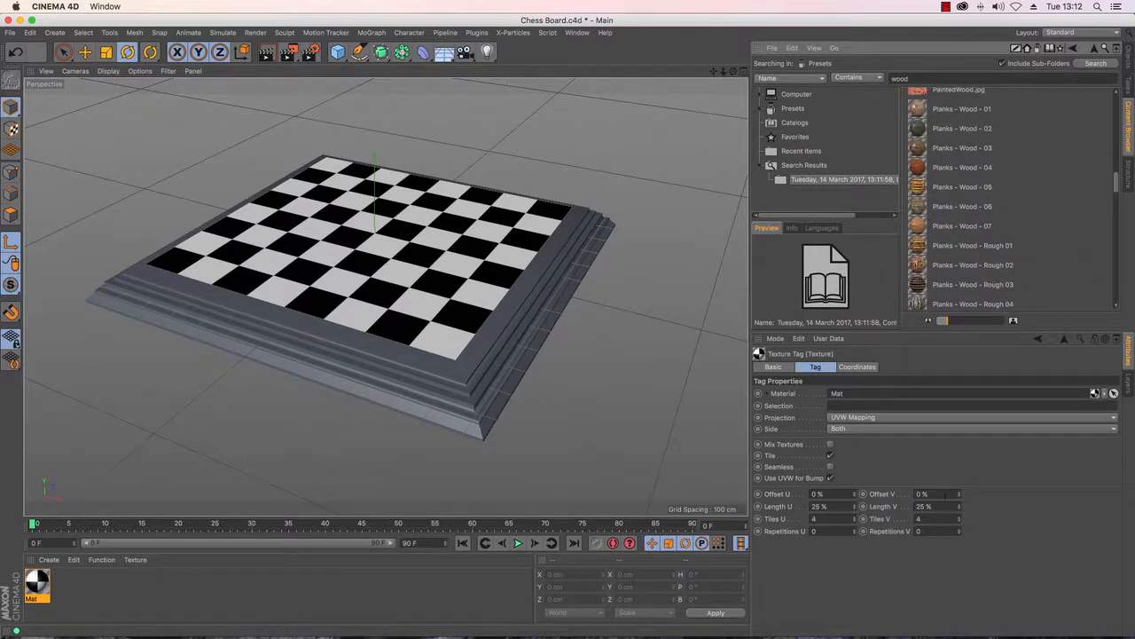
scroll("down", 3)
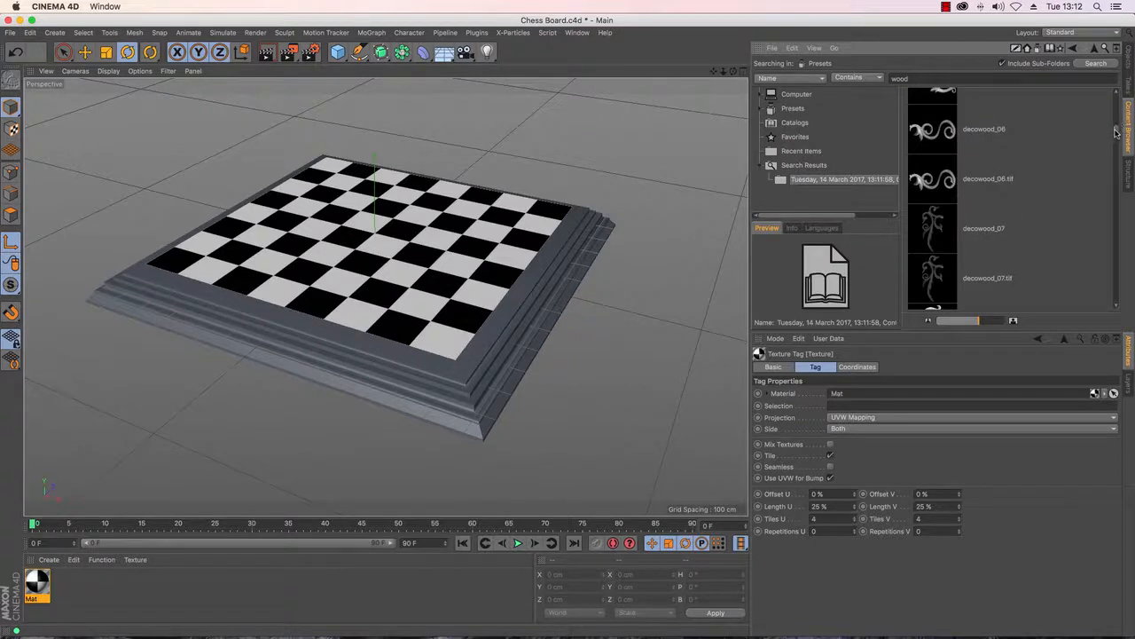
scroll("down", 3)
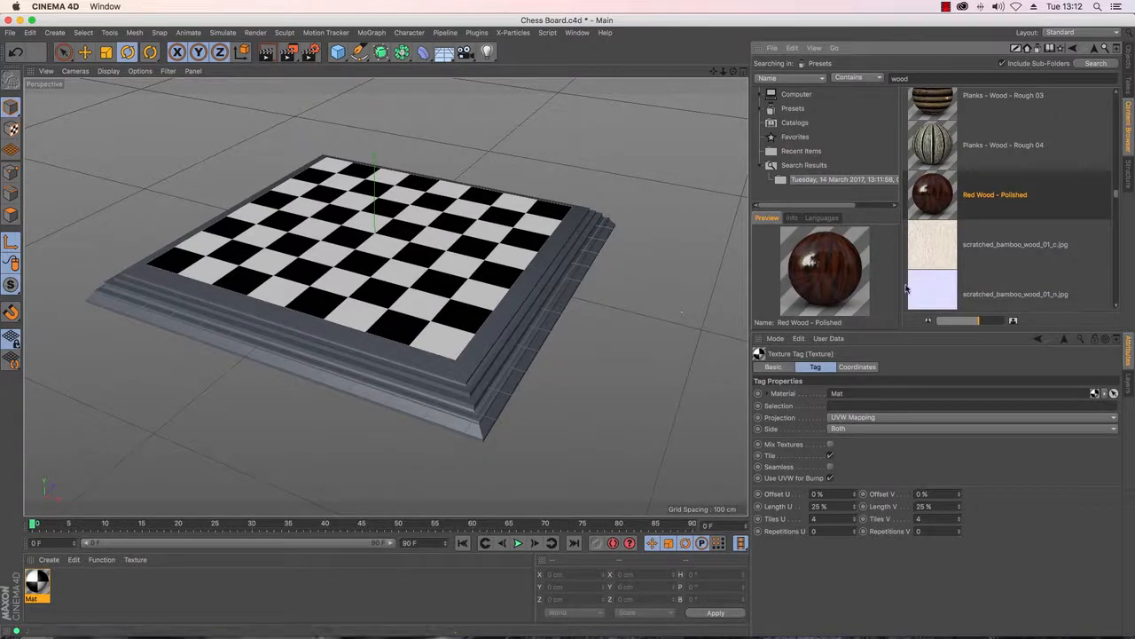
double_click(932, 194)
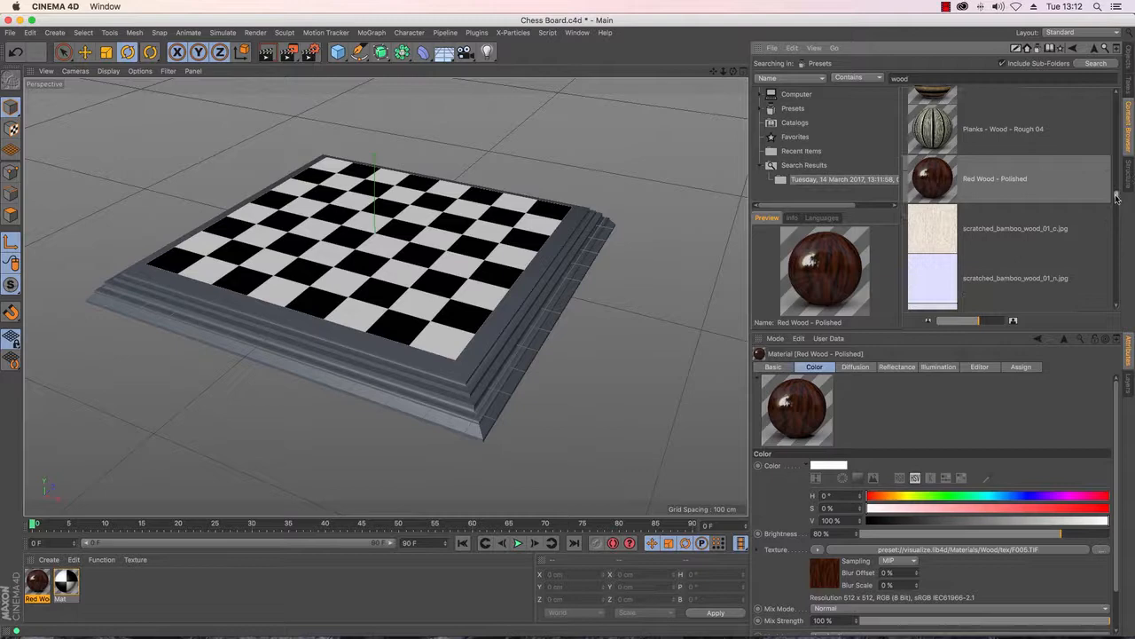
Step: Scroll through the remaining wood material presets to find Red Wood - Polished
scroll("down", 3)
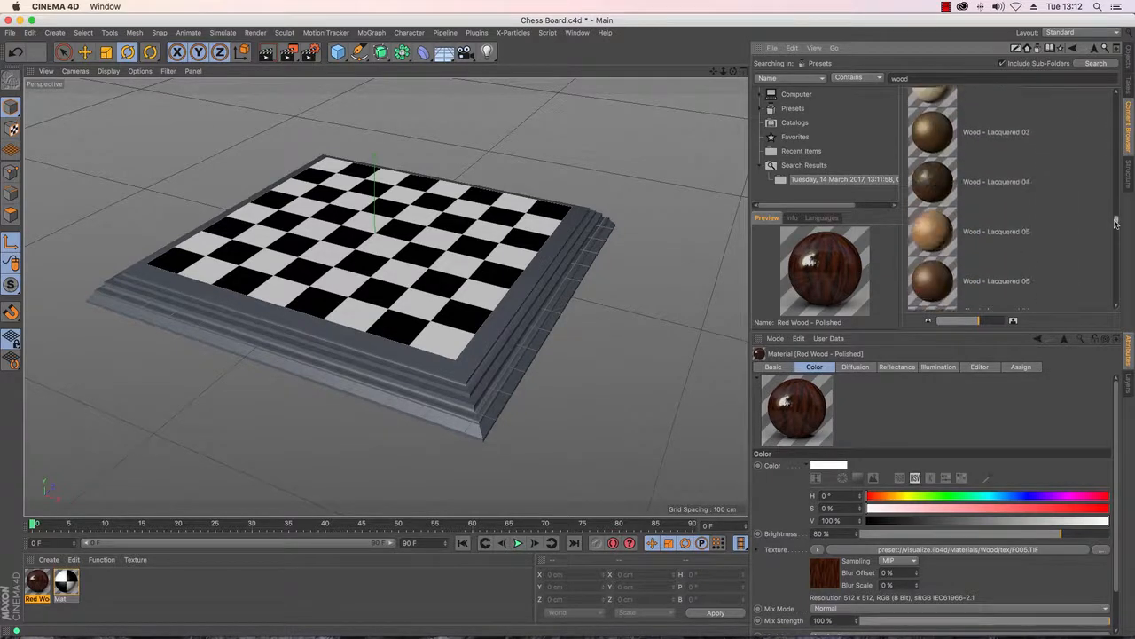
scroll("down", 3)
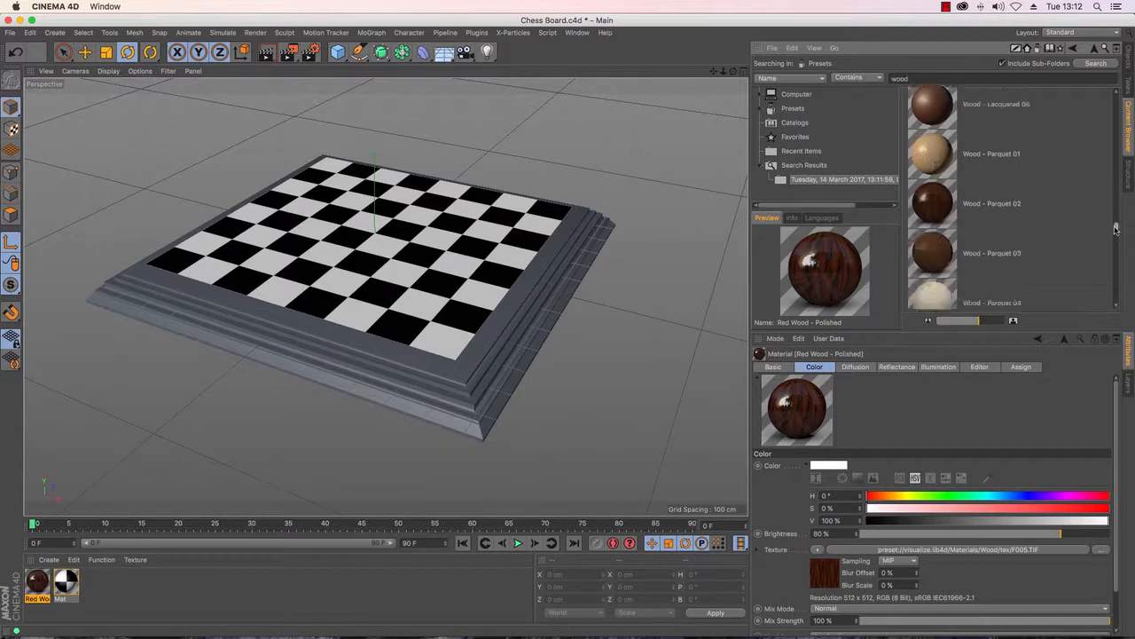
scroll("down", 3)
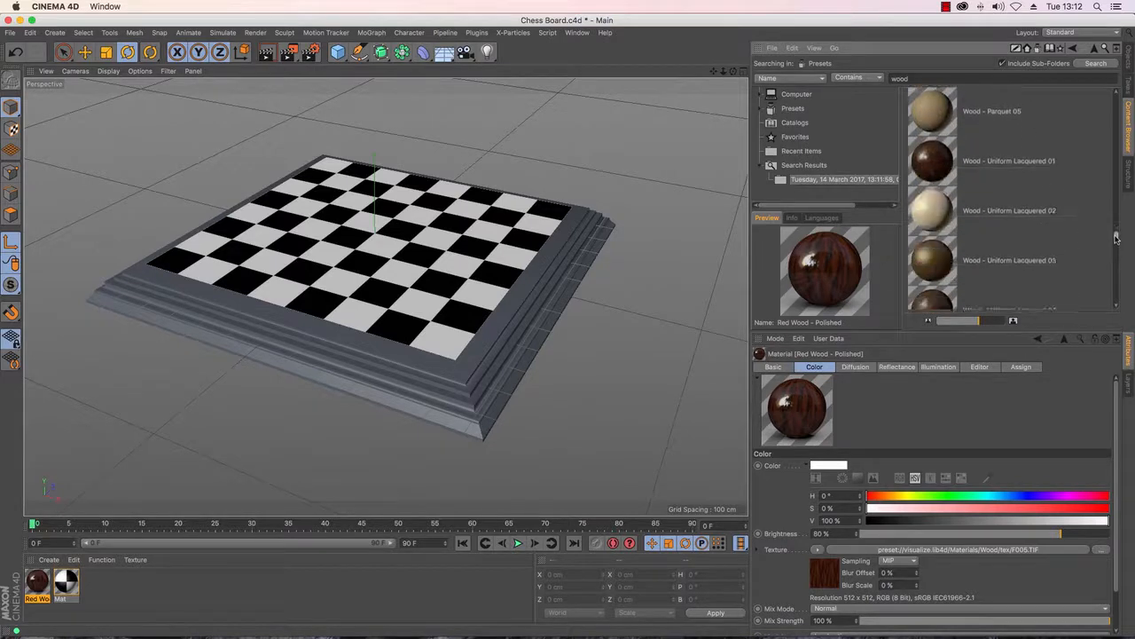
scroll("down", 3)
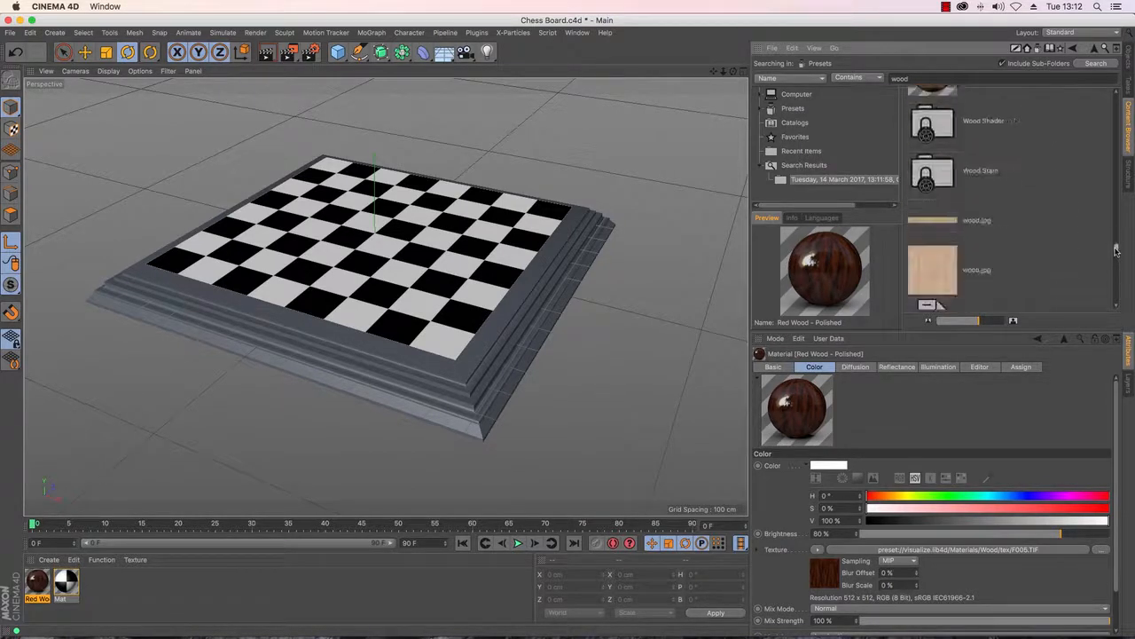
scroll("down", 3)
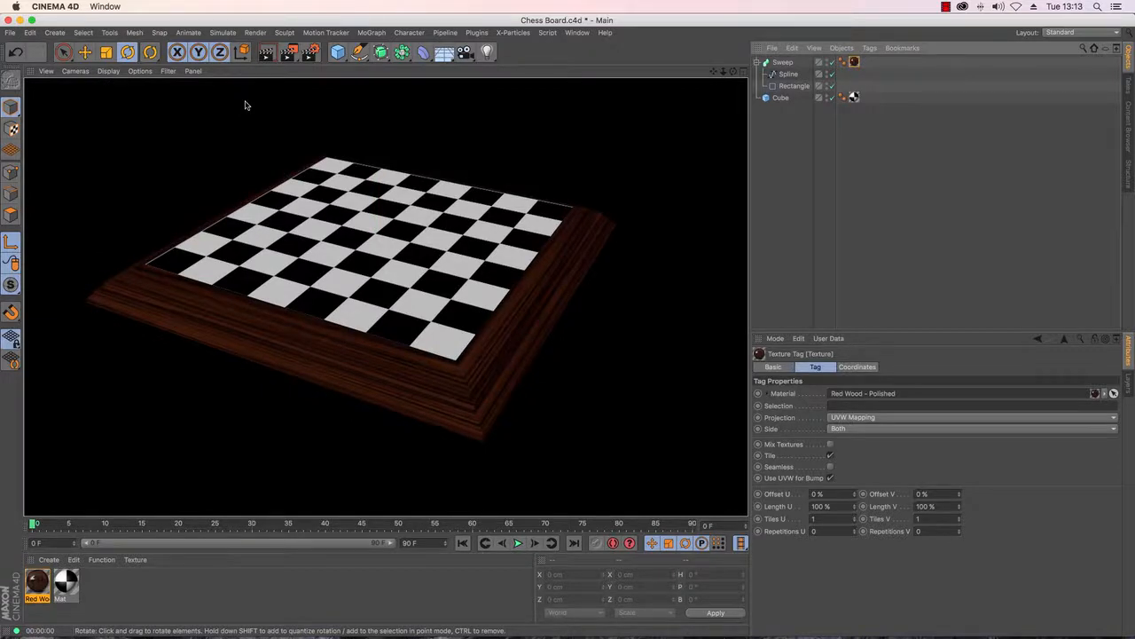
mouse_move(853, 62)
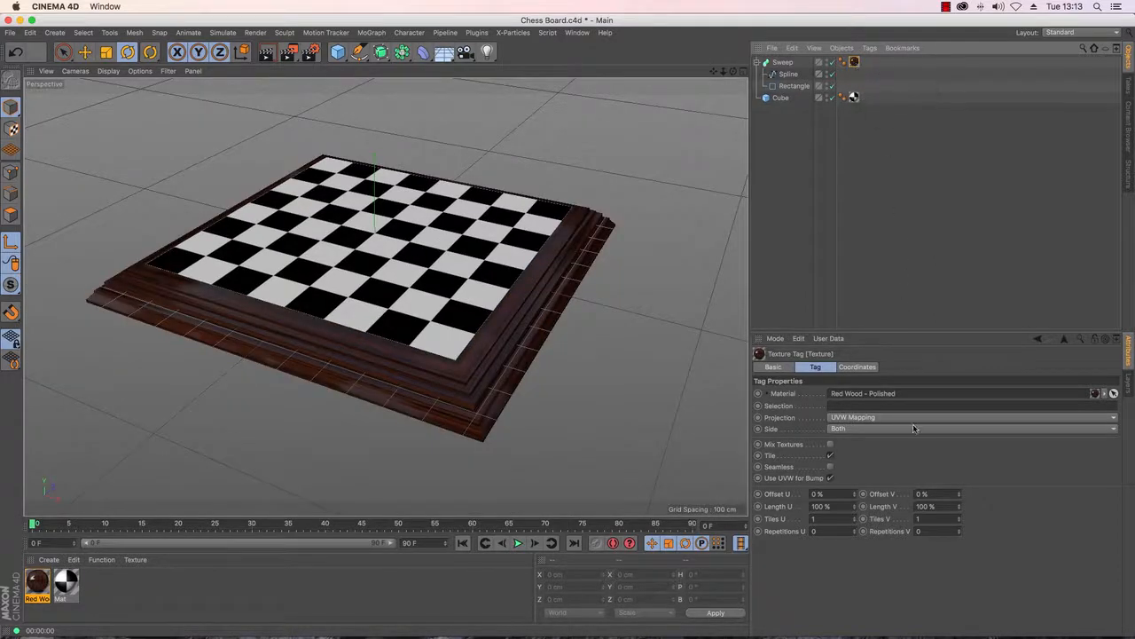
Step: Set the Sweep's red wood texture tag projection to Cubic
left_click(971, 416)
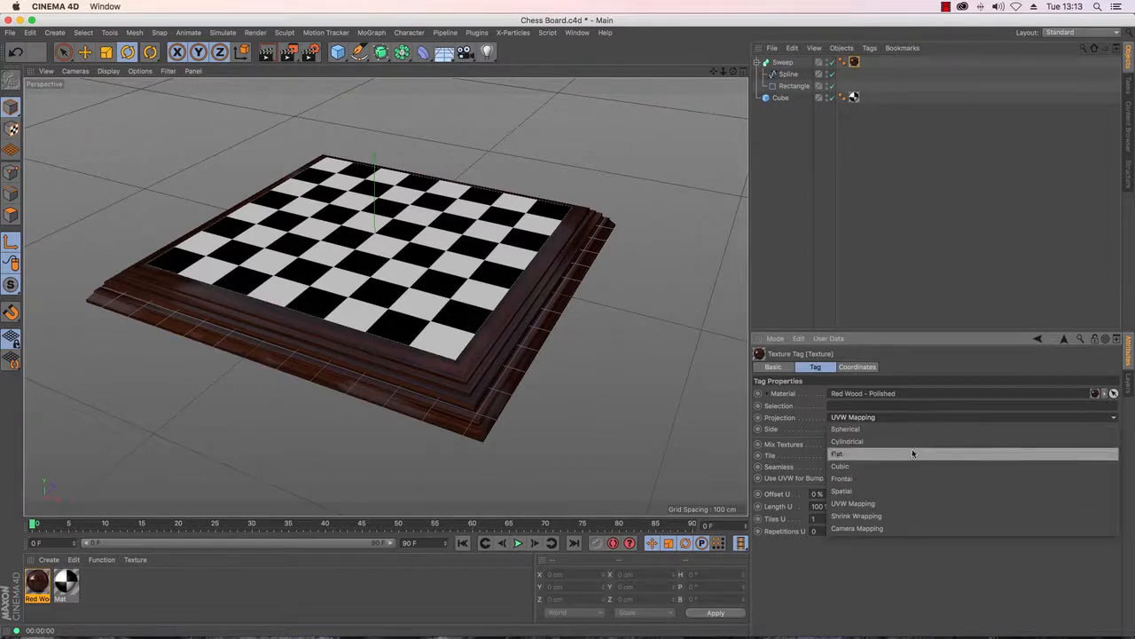
mouse_move(908, 503)
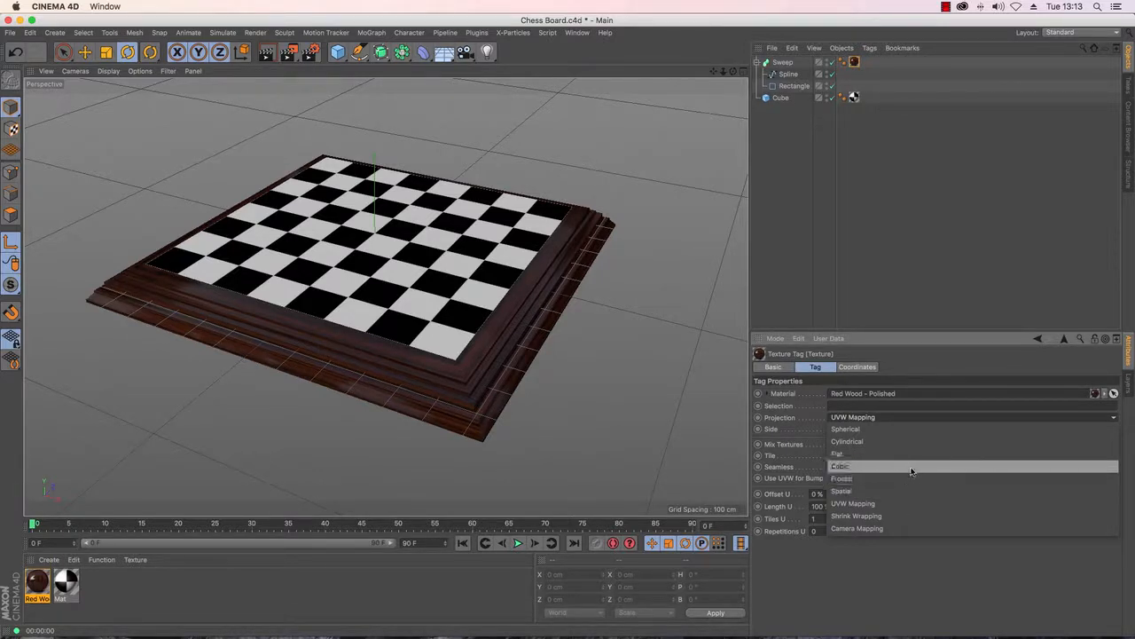
left_click(840, 466)
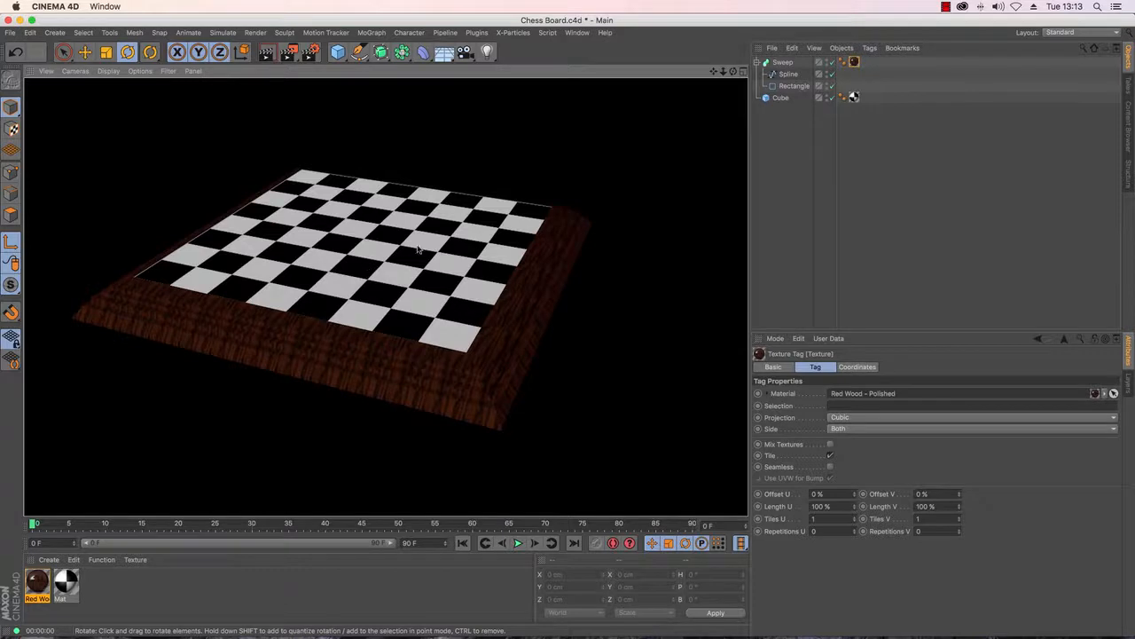
mouse_move(566, 272)
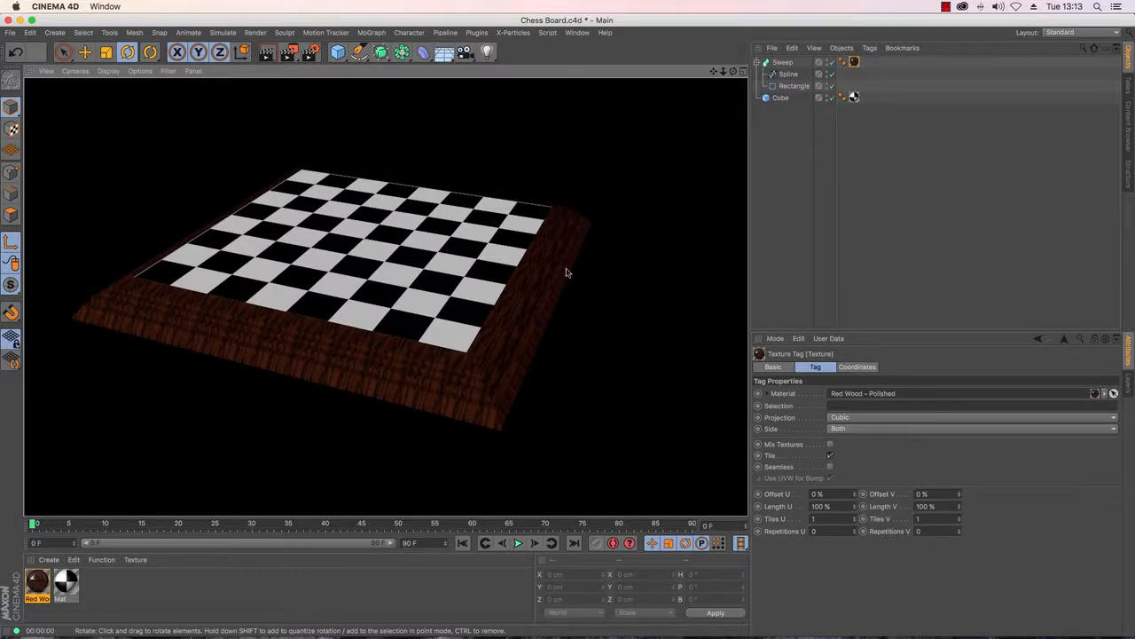
mouse_move(586, 241)
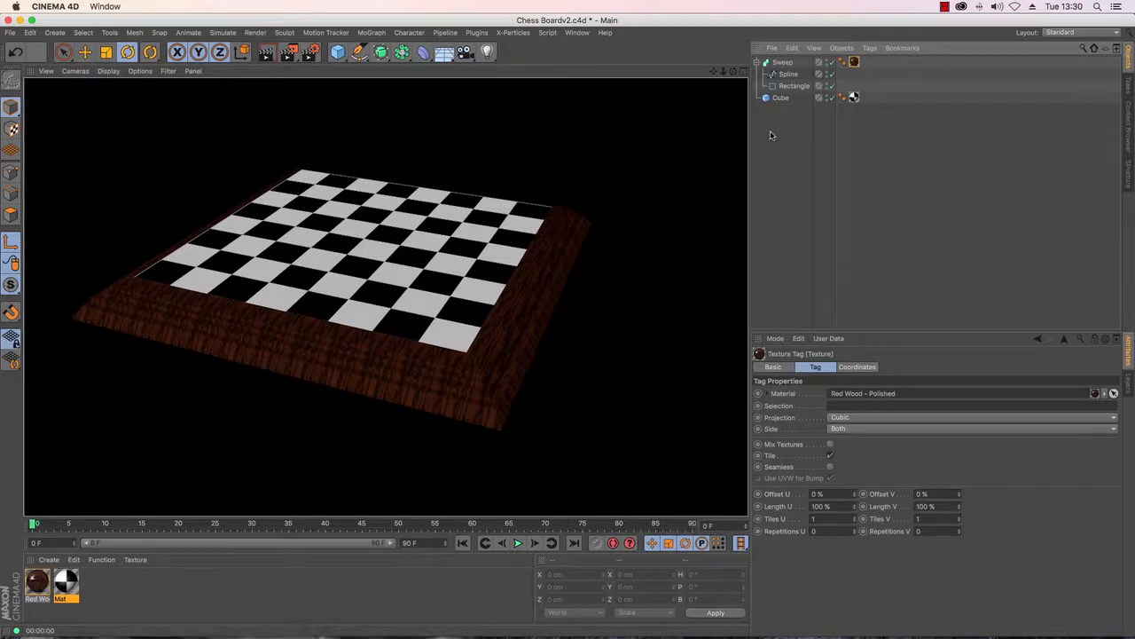
mouse_move(807, 128)
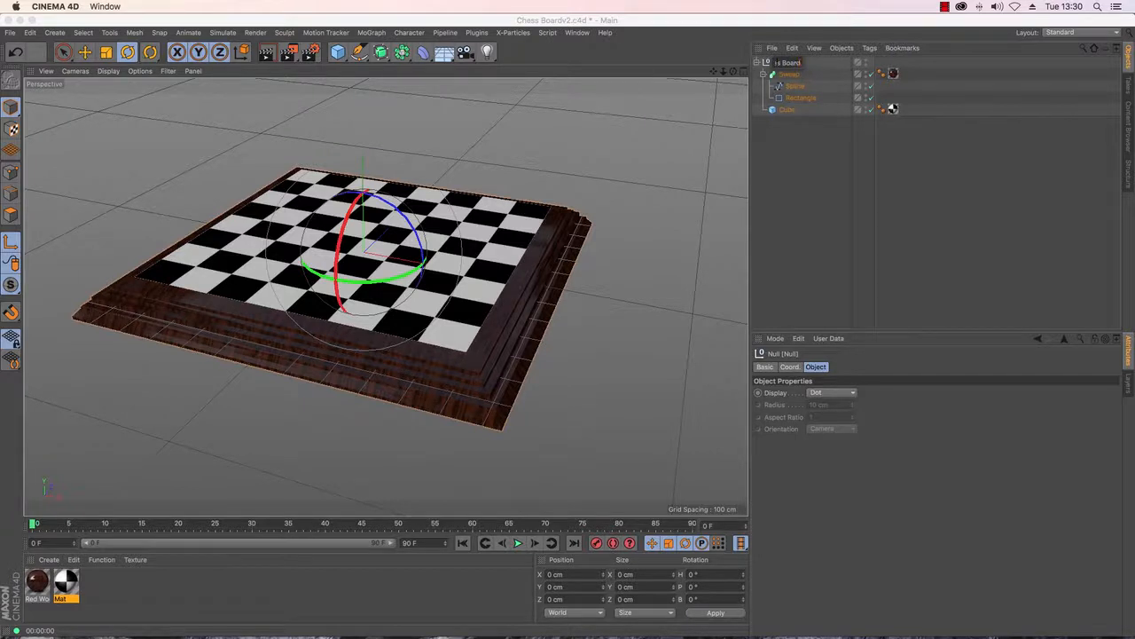
Step: Finish naming the group null 'Chess Board' and deselect it
left_click(812, 174)
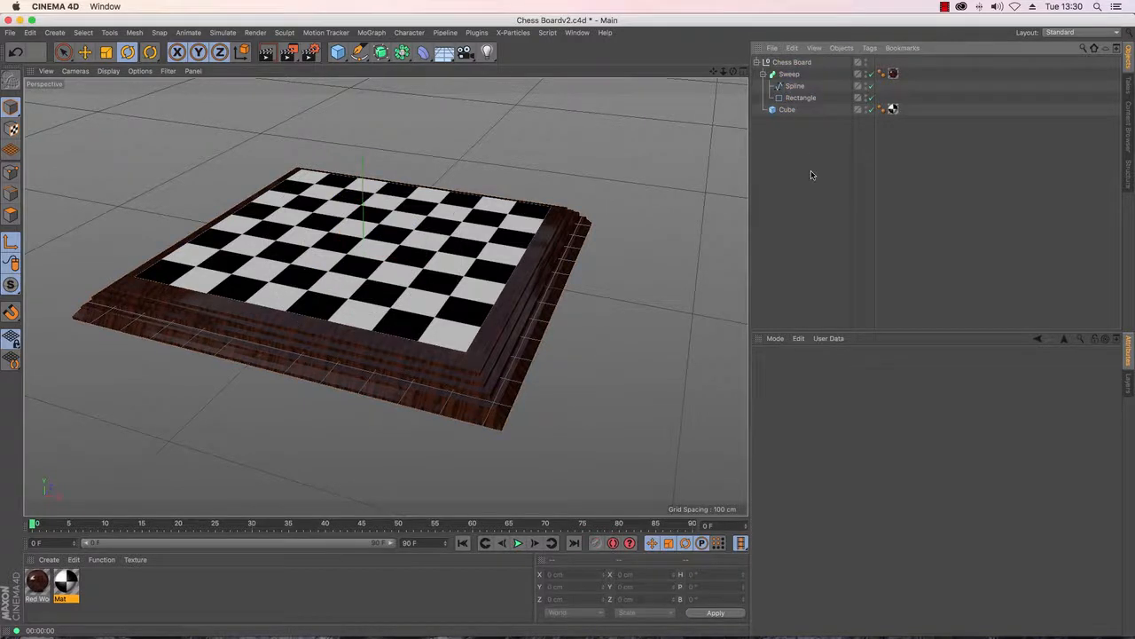